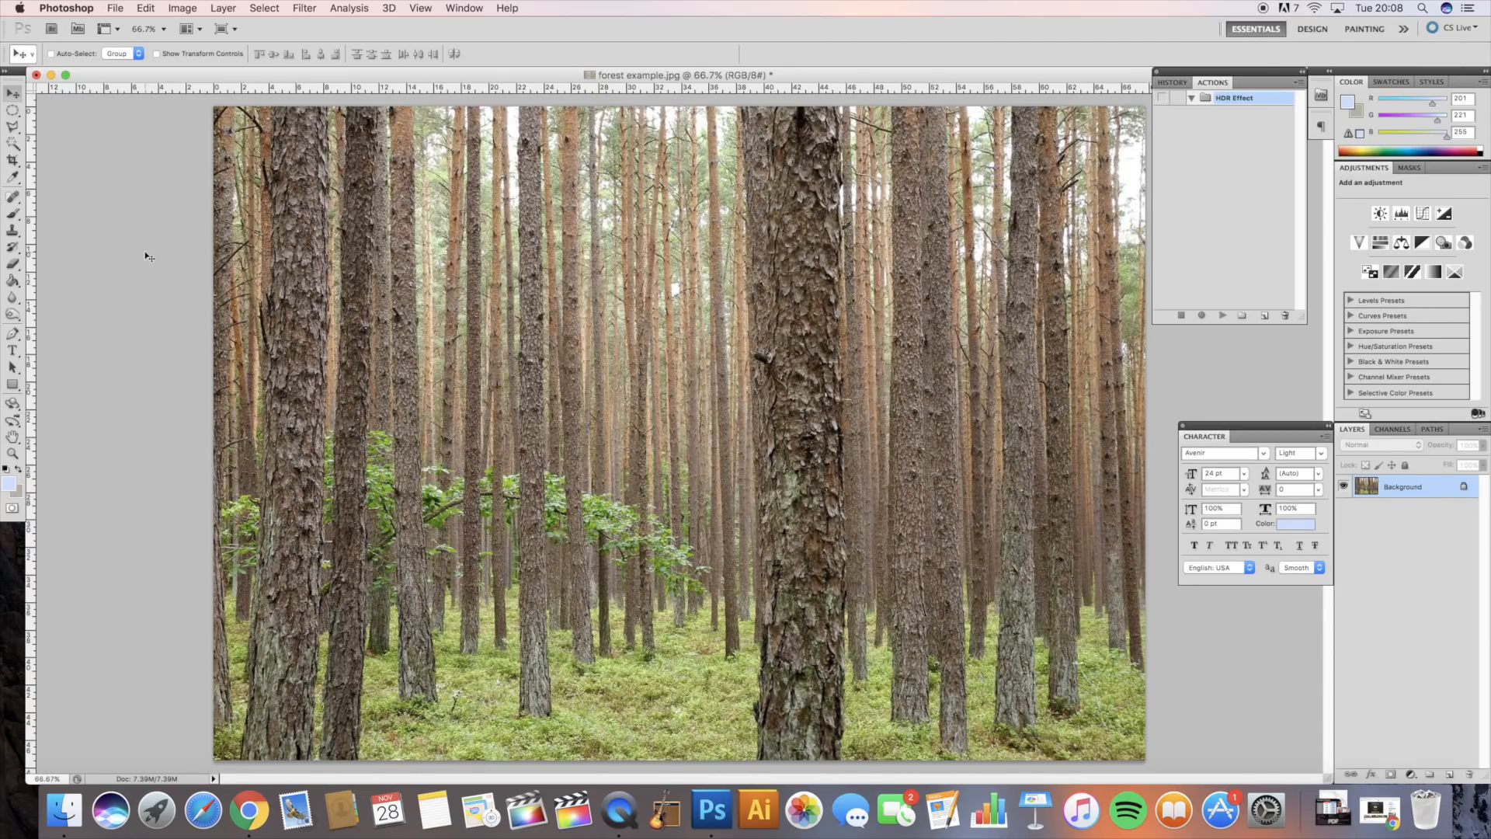
mouse_move(246, 267)
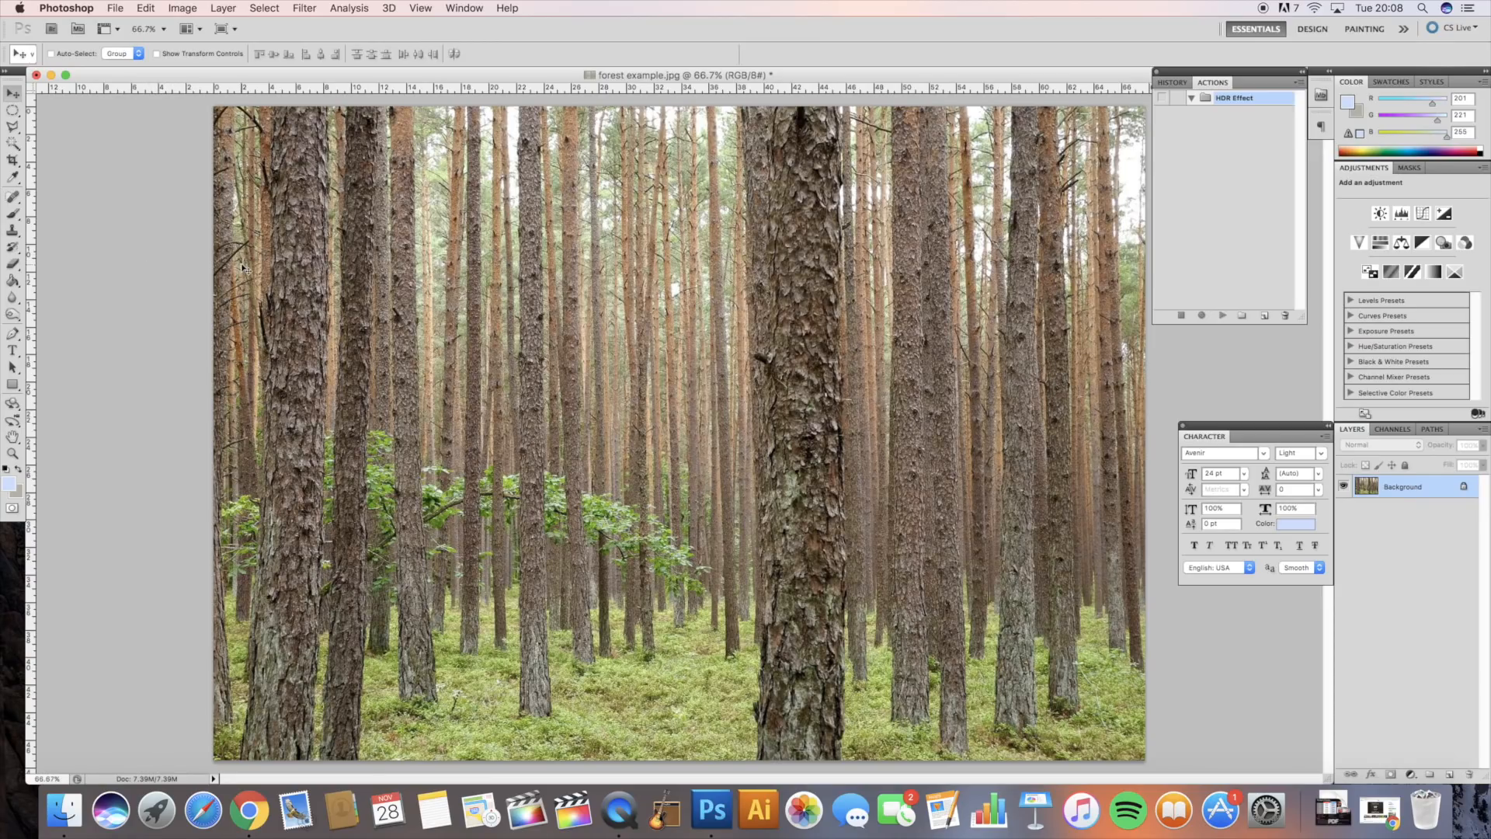
mouse_move(480, 297)
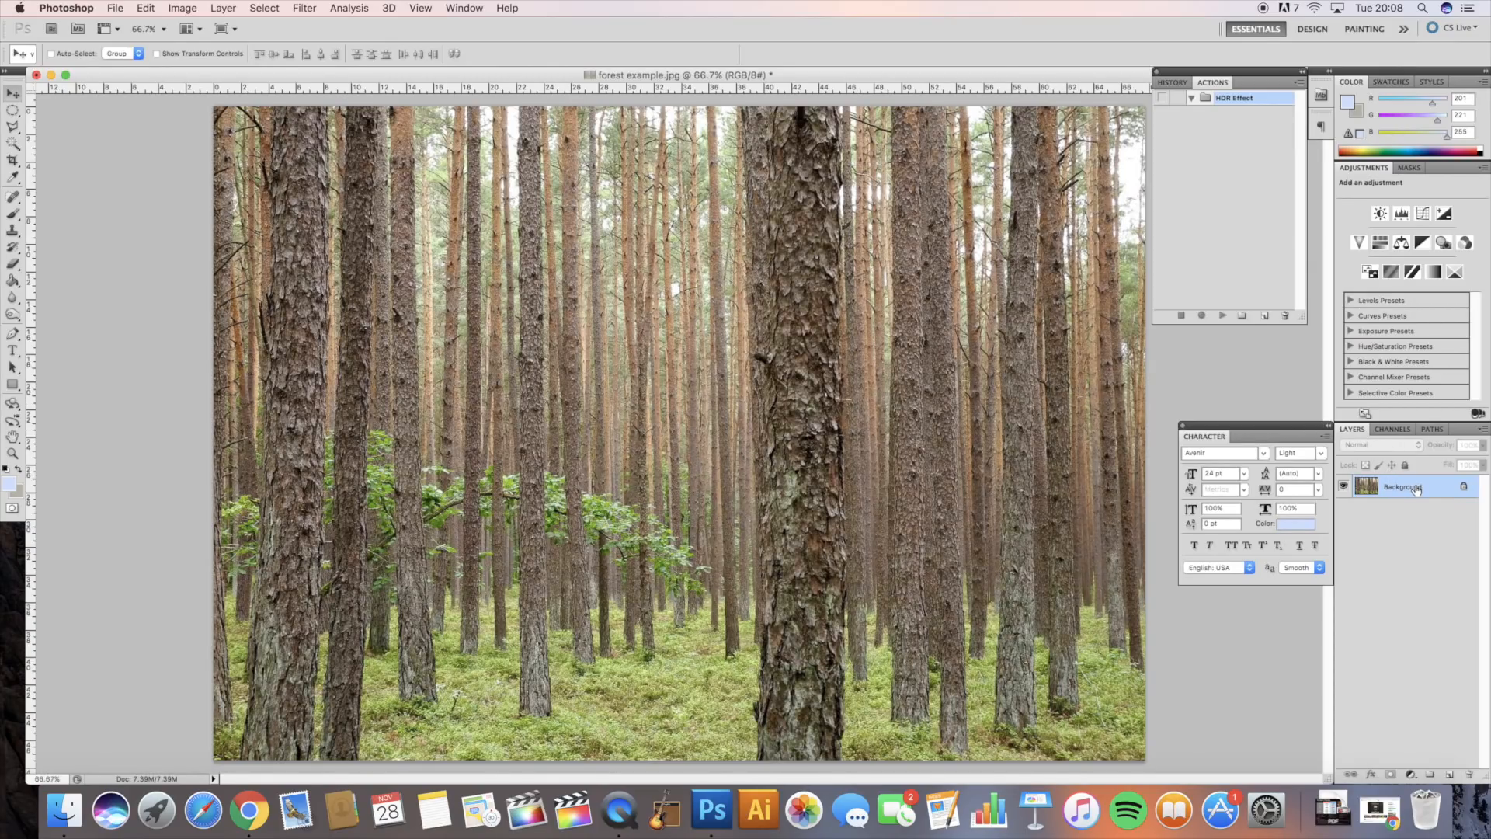
- Duplicate the forest photo's Background layer to create 'Background copy'
right_click(1397, 487)
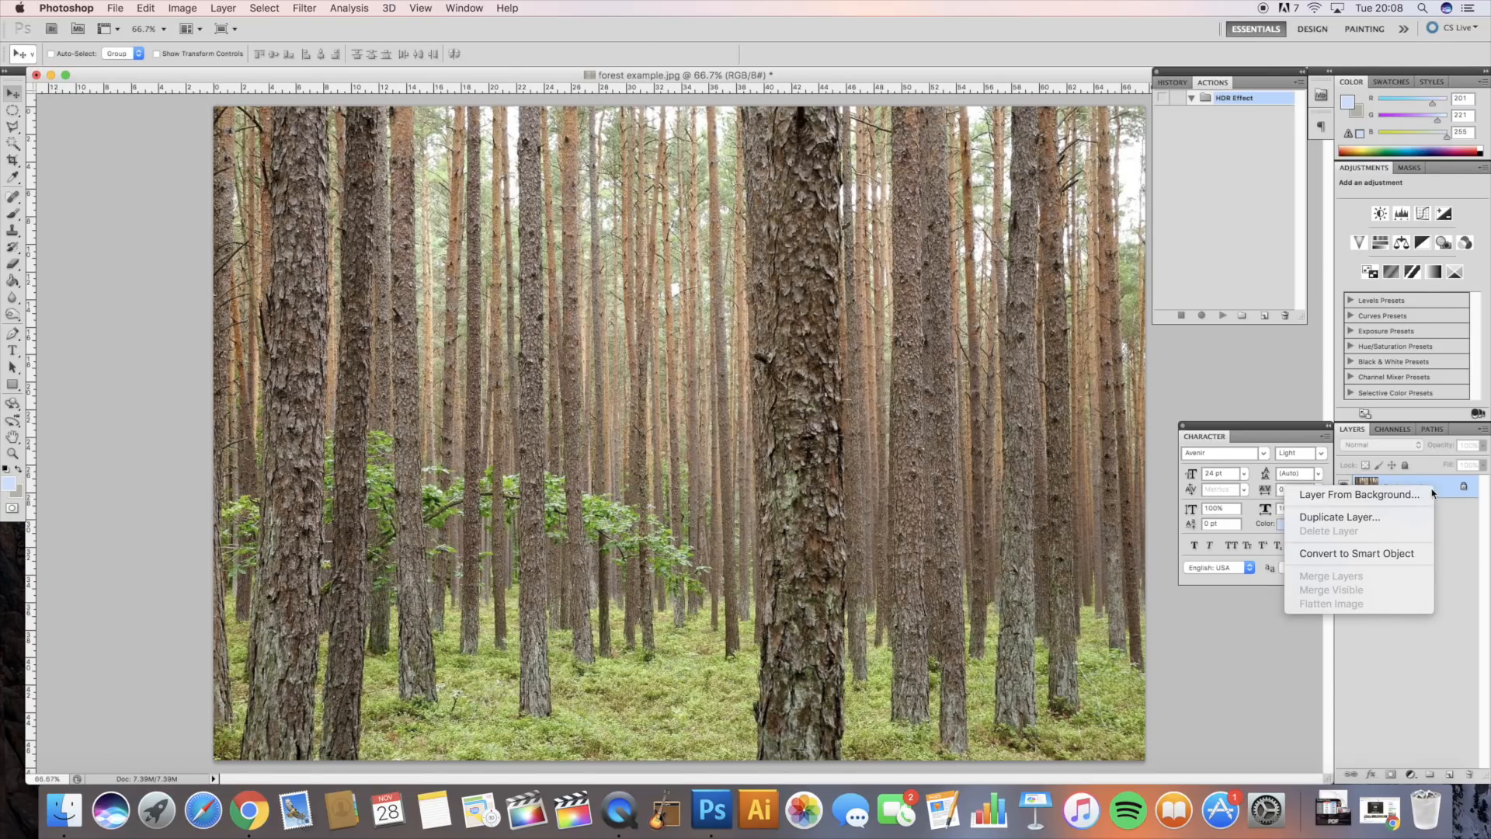
click(1338, 516)
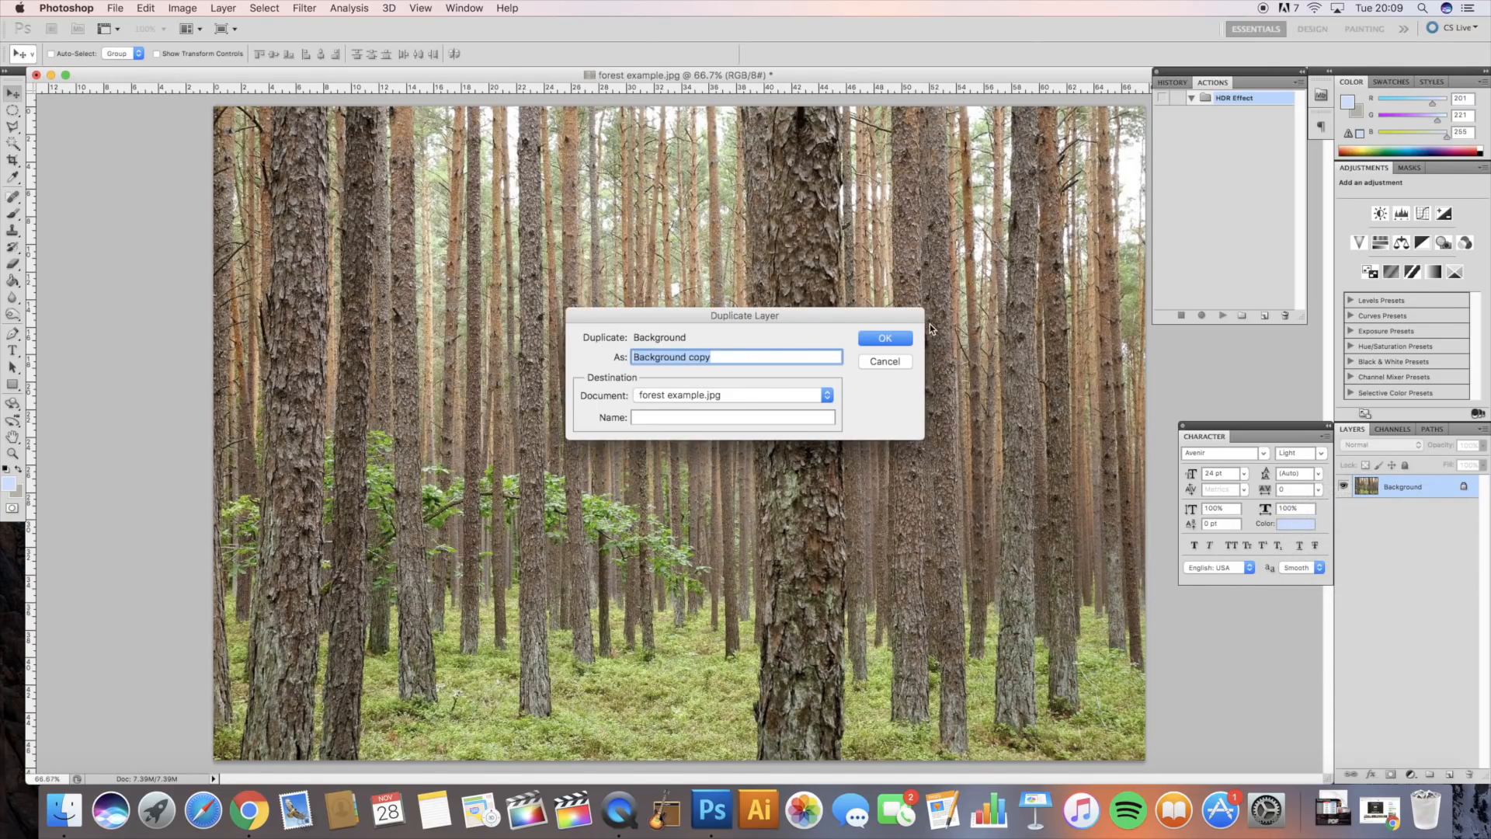
click(884, 337)
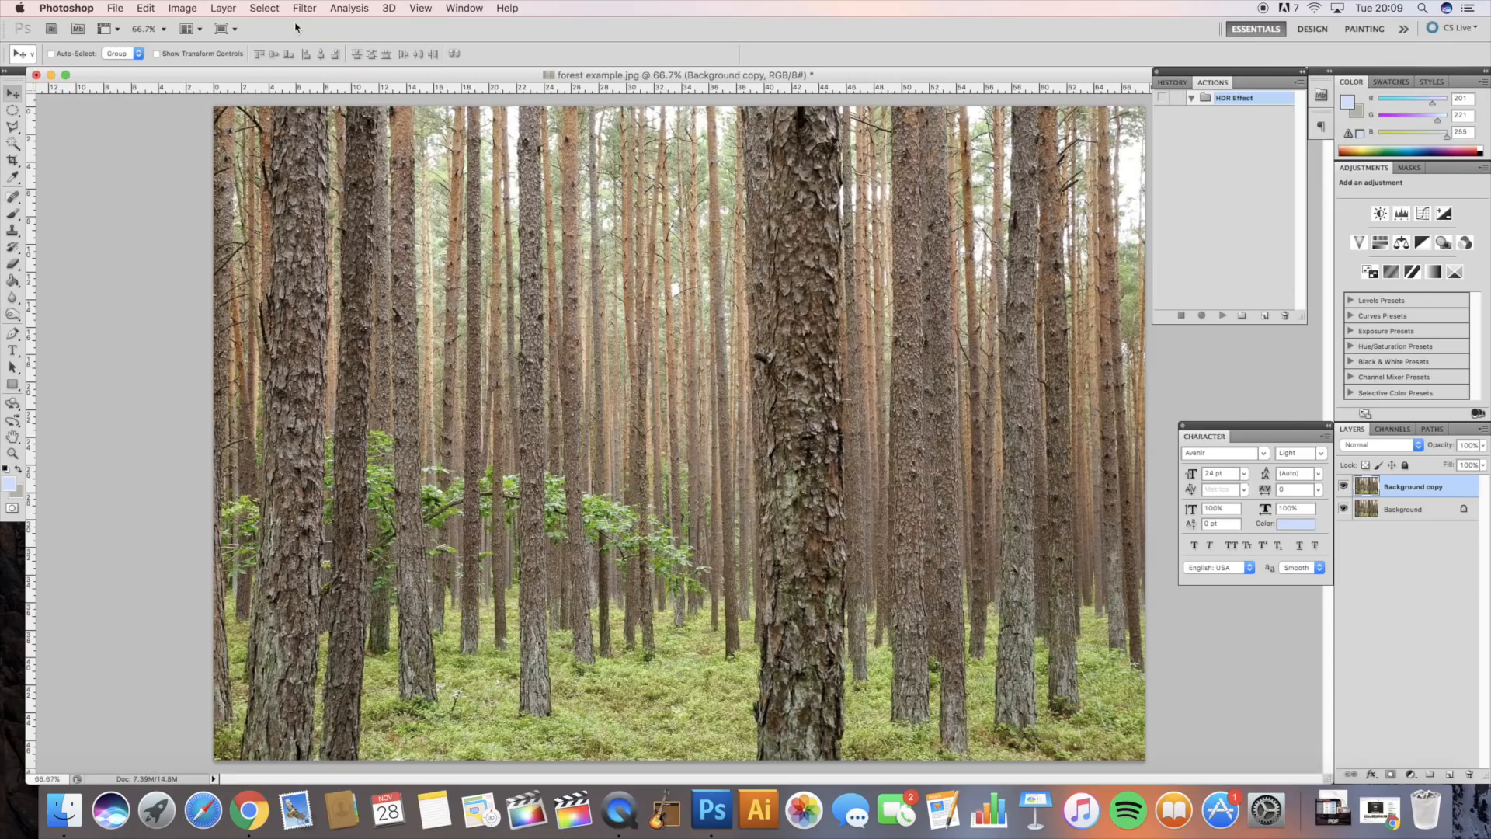
- Apply Shadows/Highlights to Background copy with Shadows and Highlights amounts both at 50
click(183, 8)
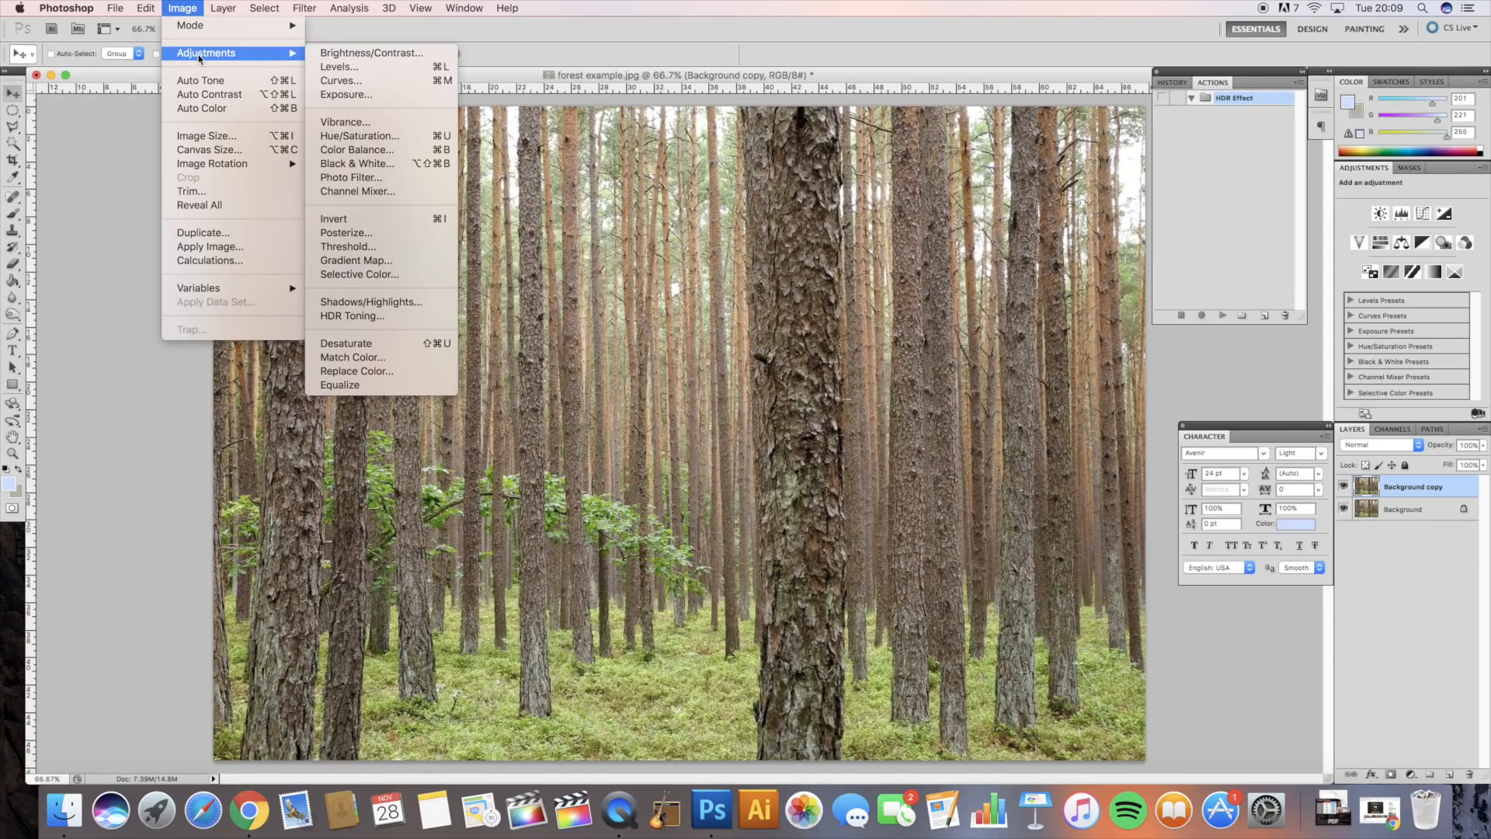
mouse_move(372, 301)
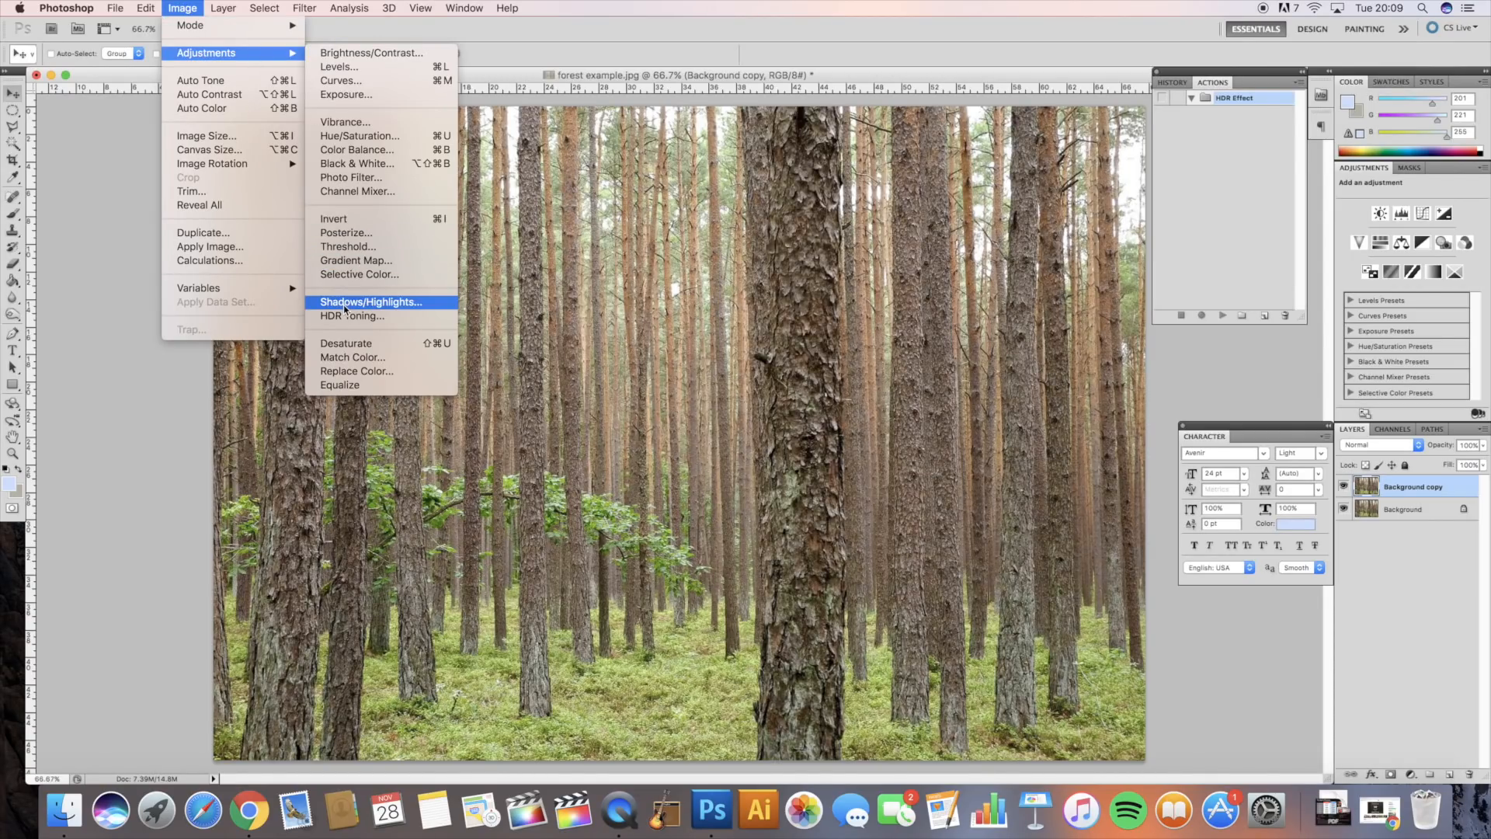
click(372, 301)
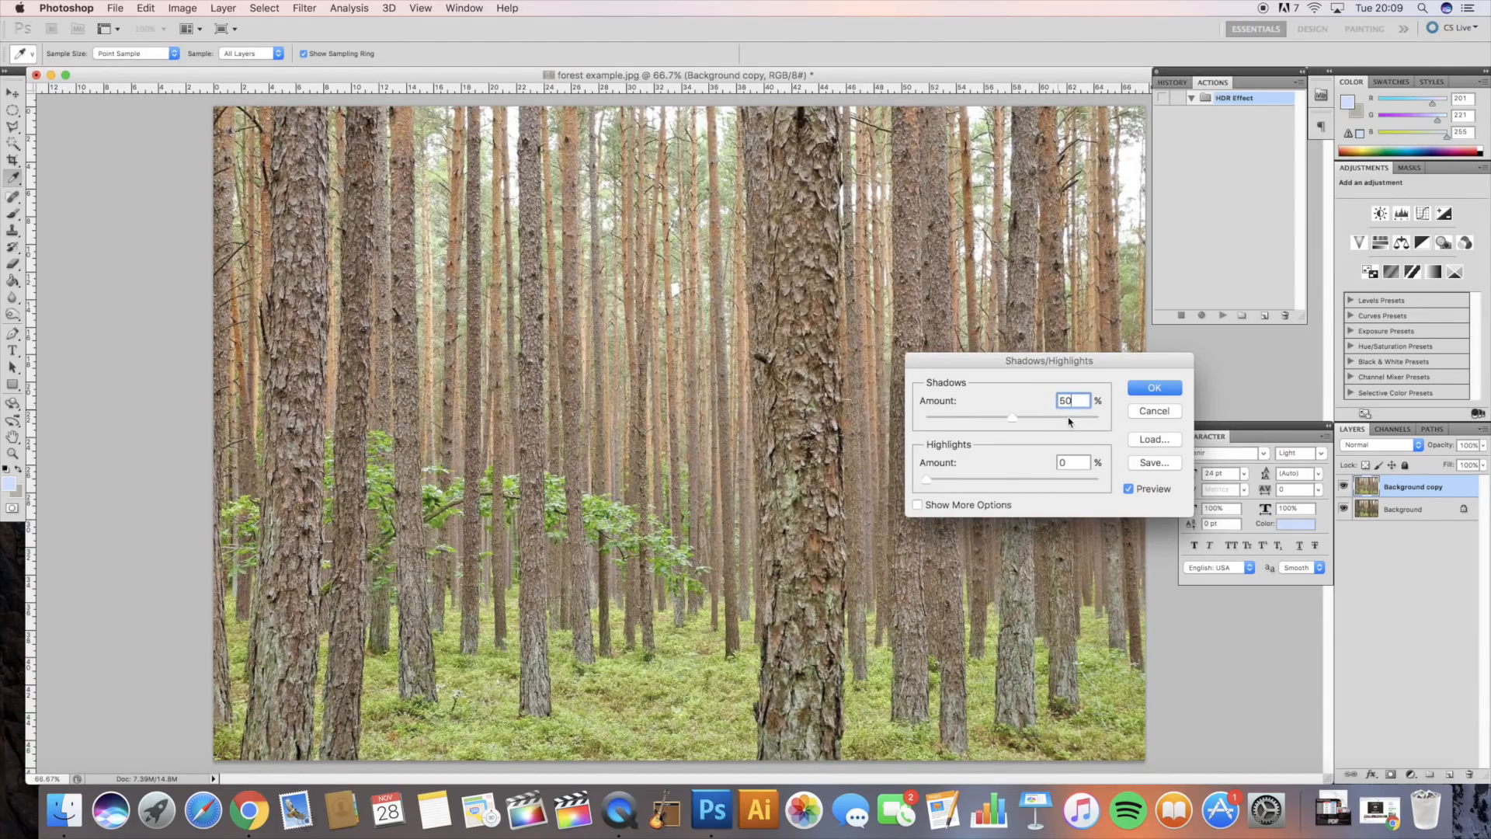
click(1072, 462)
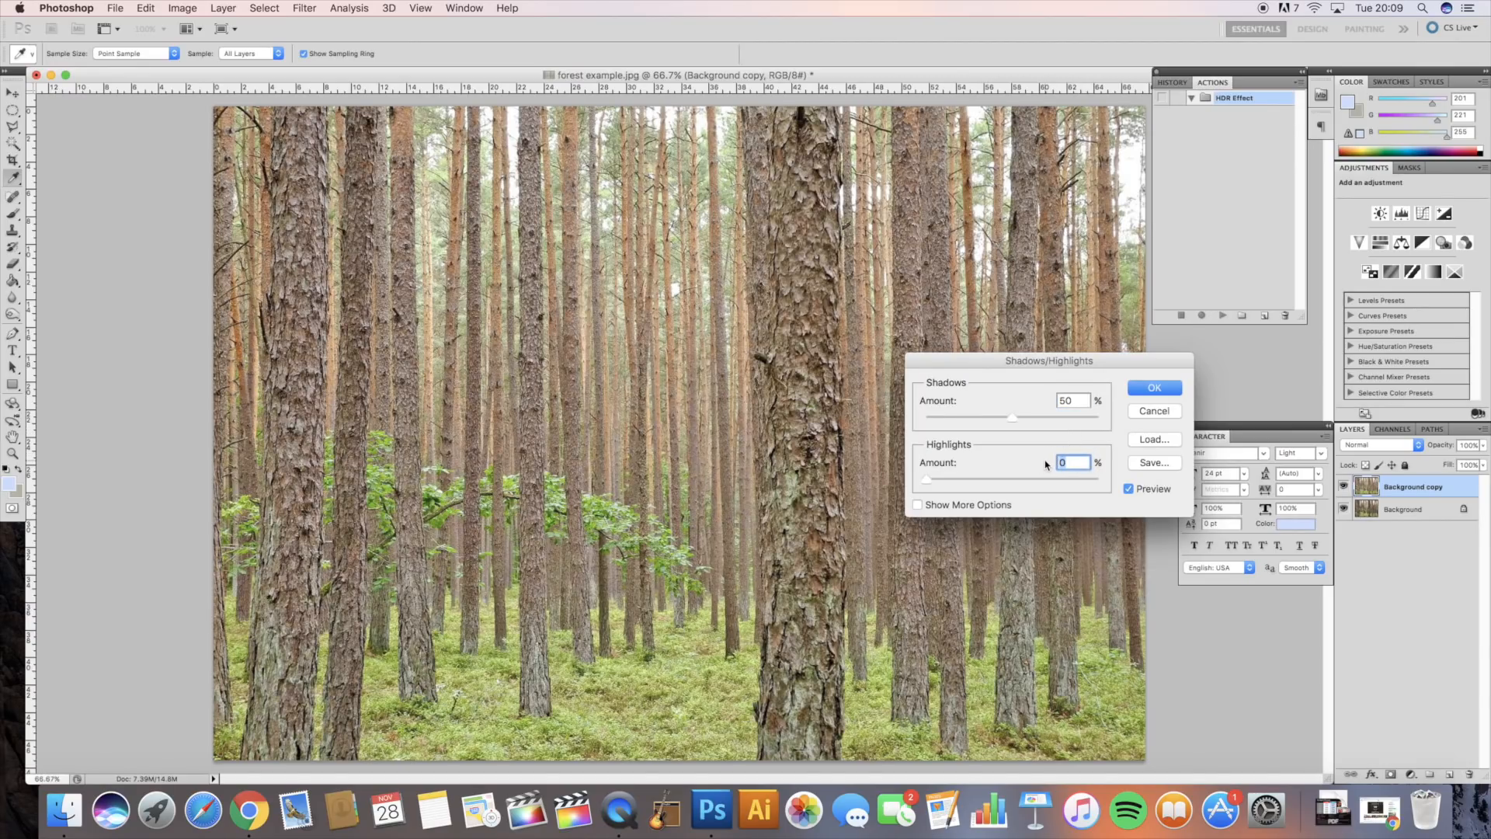
text(50)
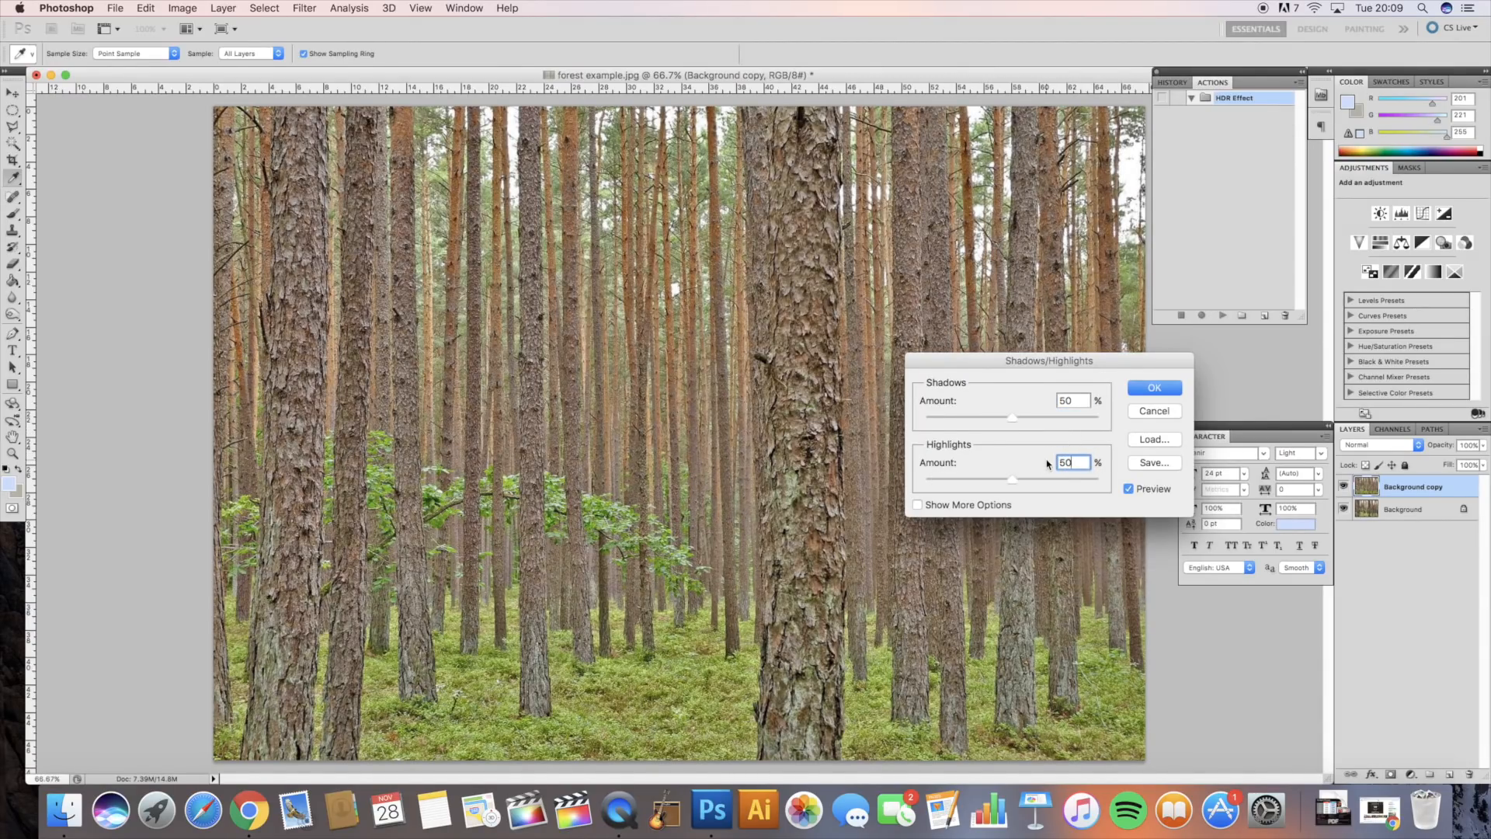
click(1153, 387)
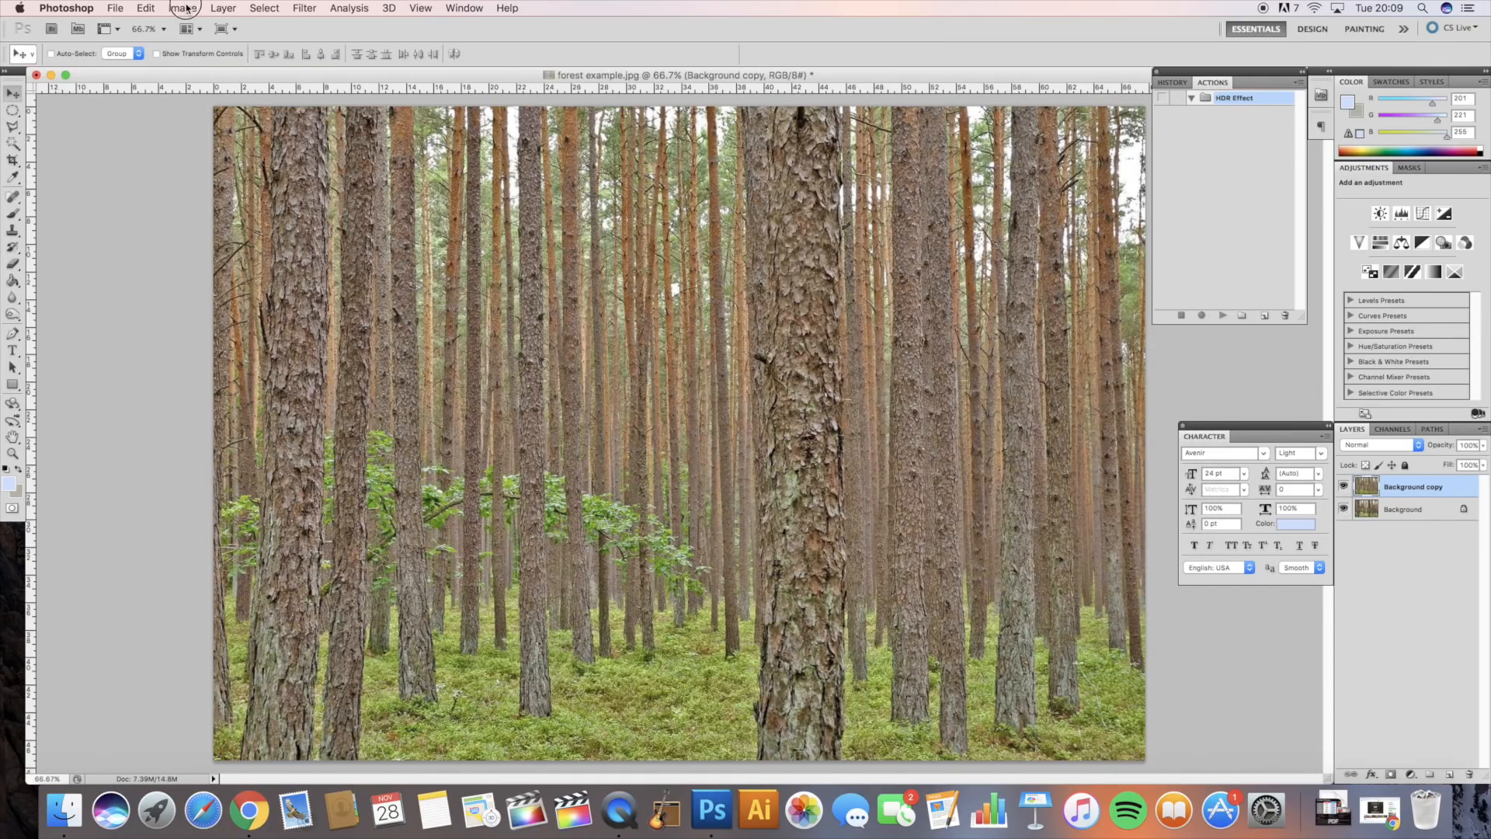
- Apply a Vibrance adjustment of 50 to Background copy, keeping Saturation at 0
click(182, 8)
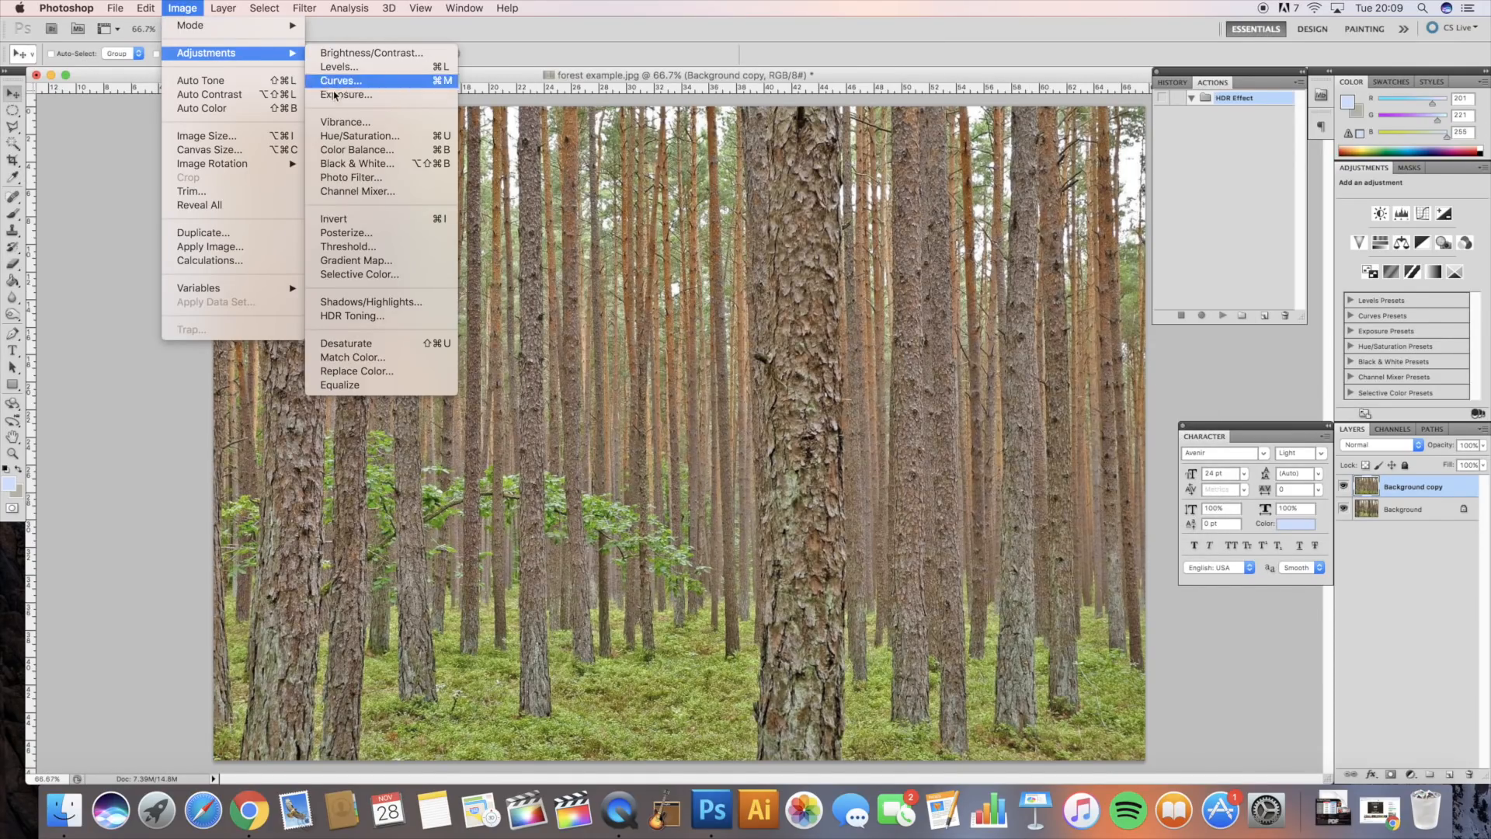
click(345, 122)
text(50)
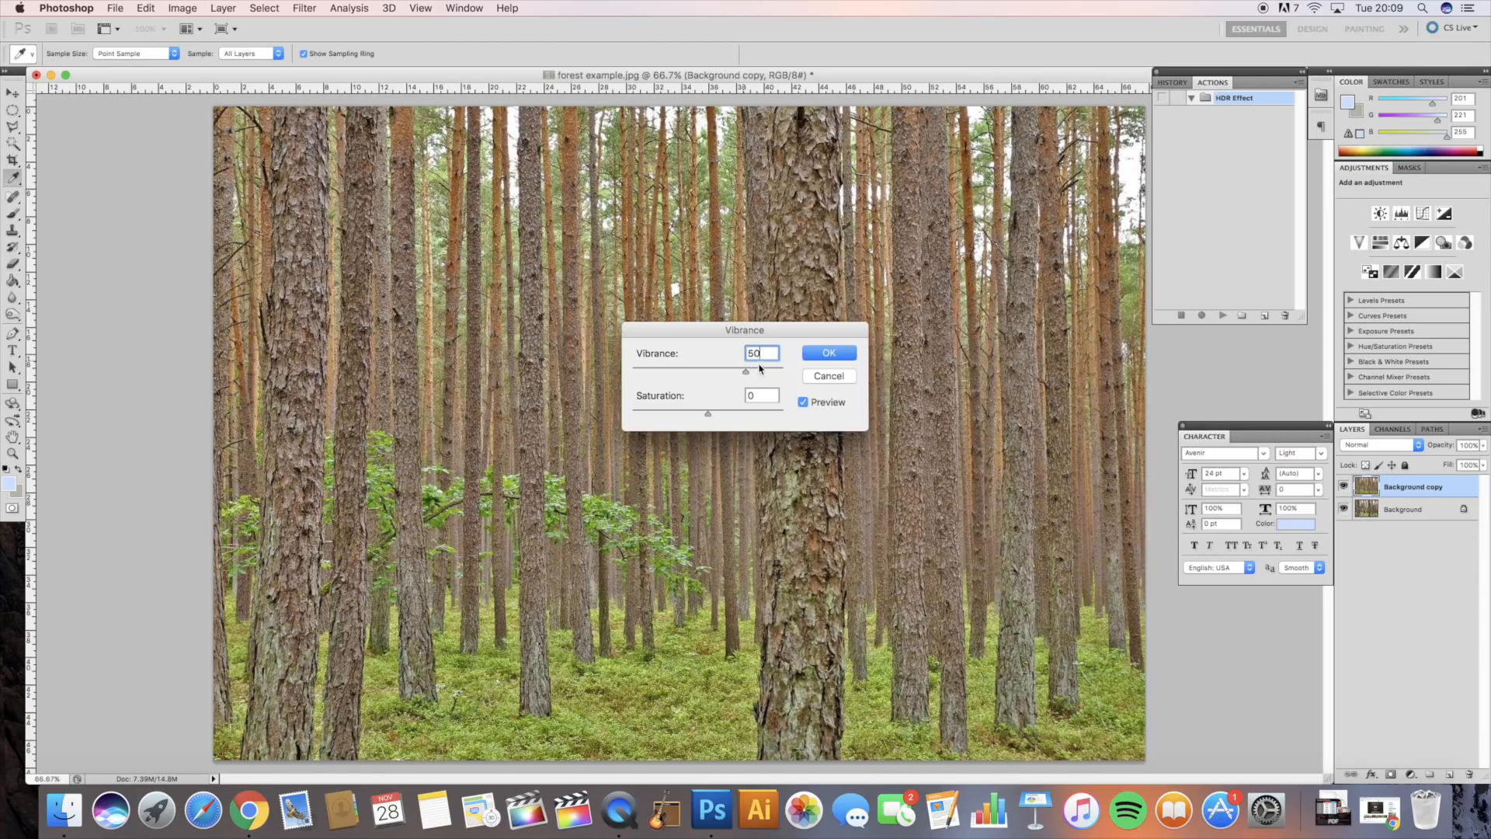
click(829, 353)
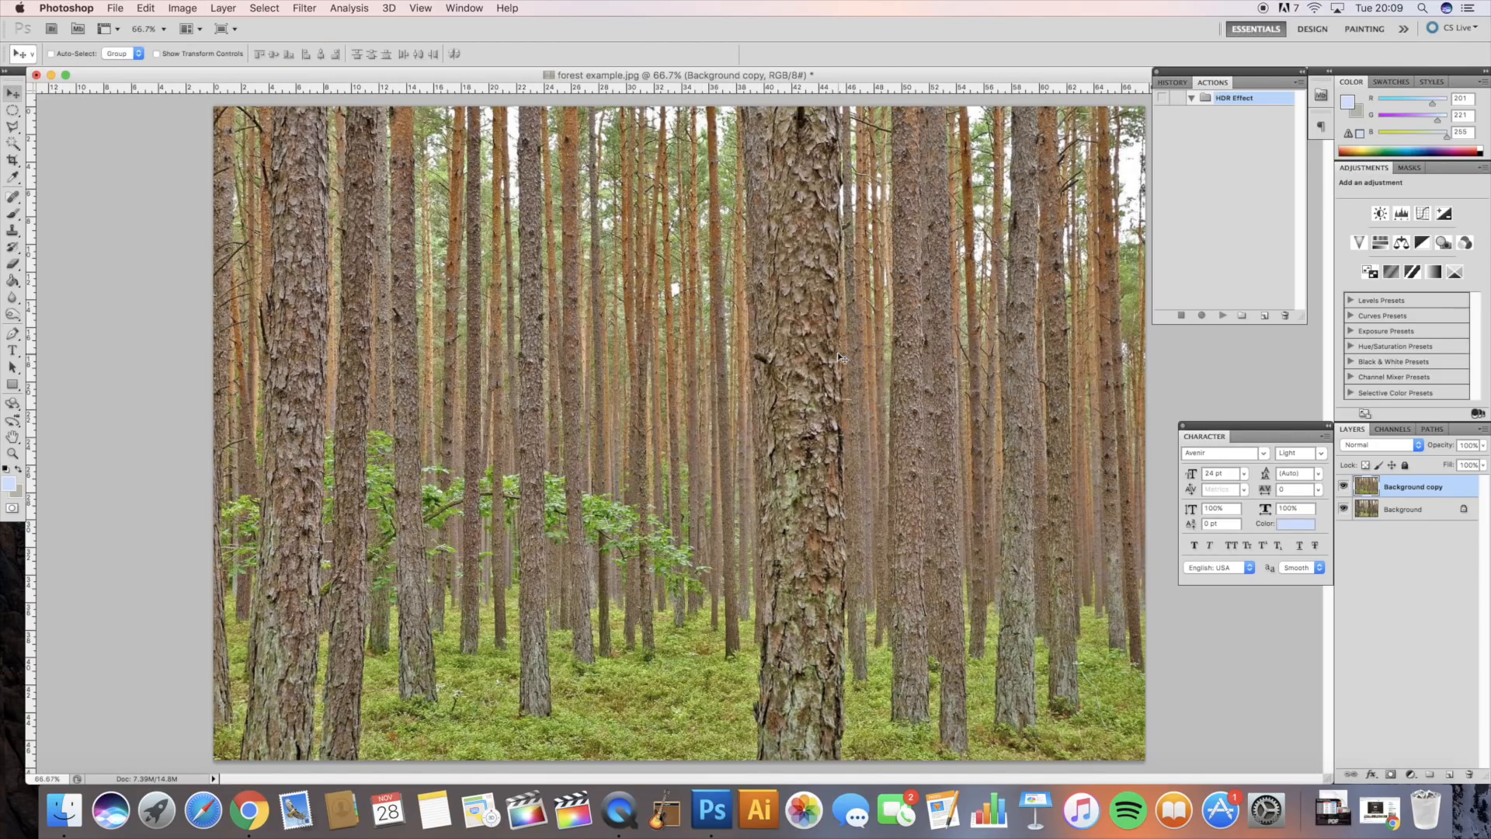
mouse_move(851, 368)
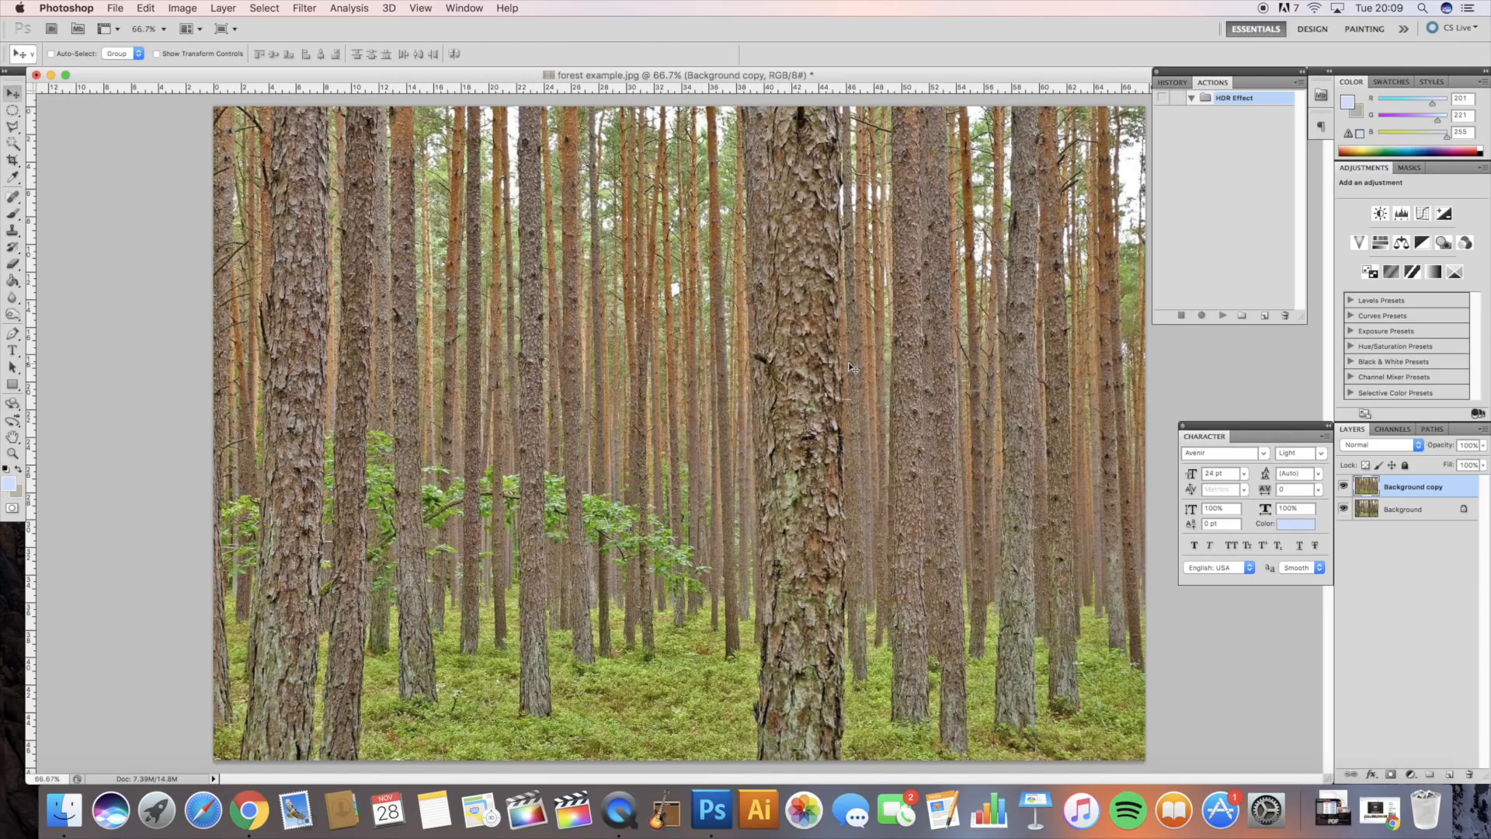
mouse_move(1350, 445)
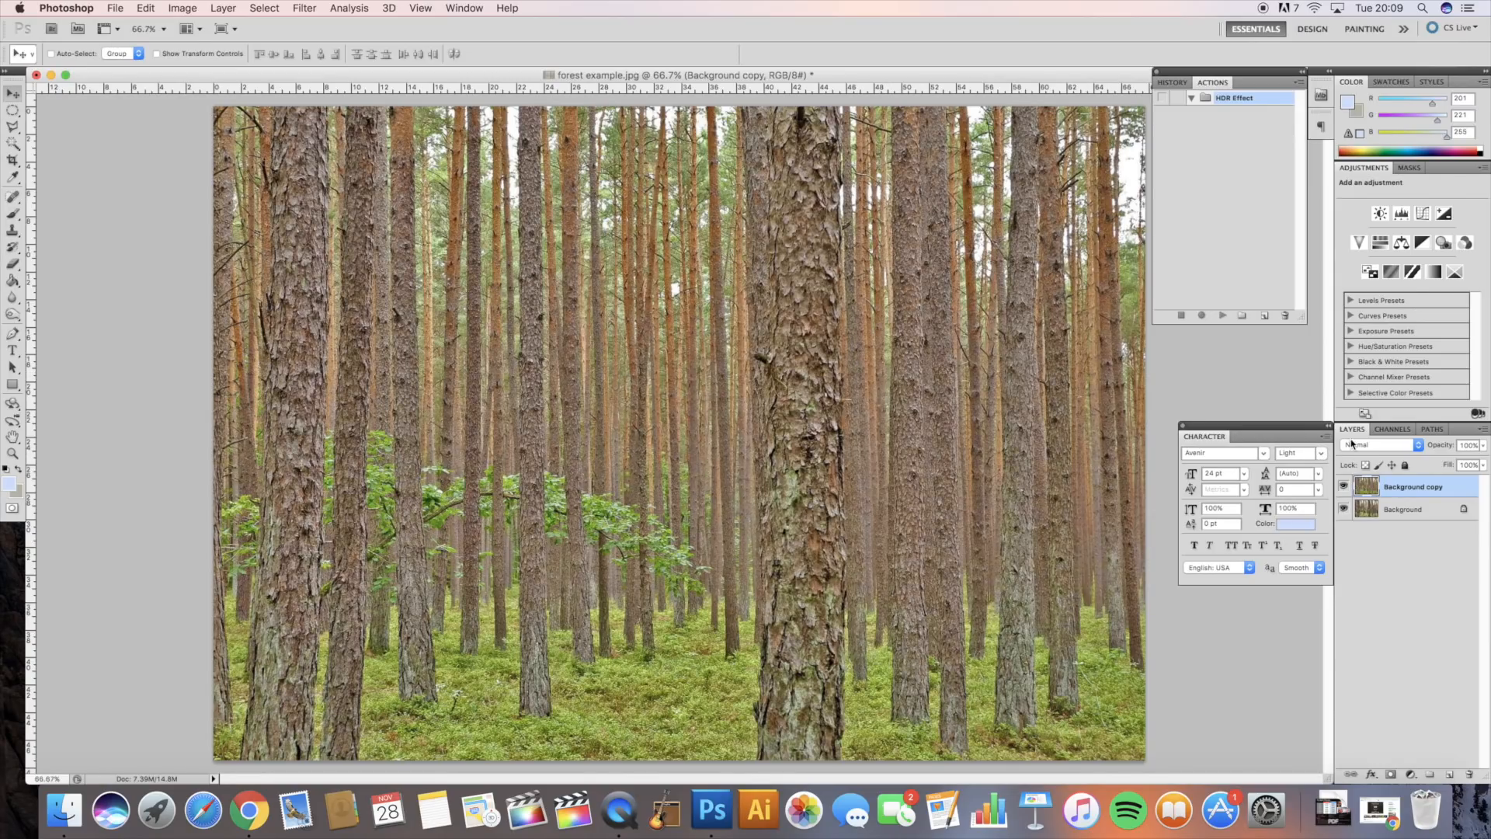
- Set Background copy's blend mode to Overlay and toggle its visibility to compare
click(1379, 445)
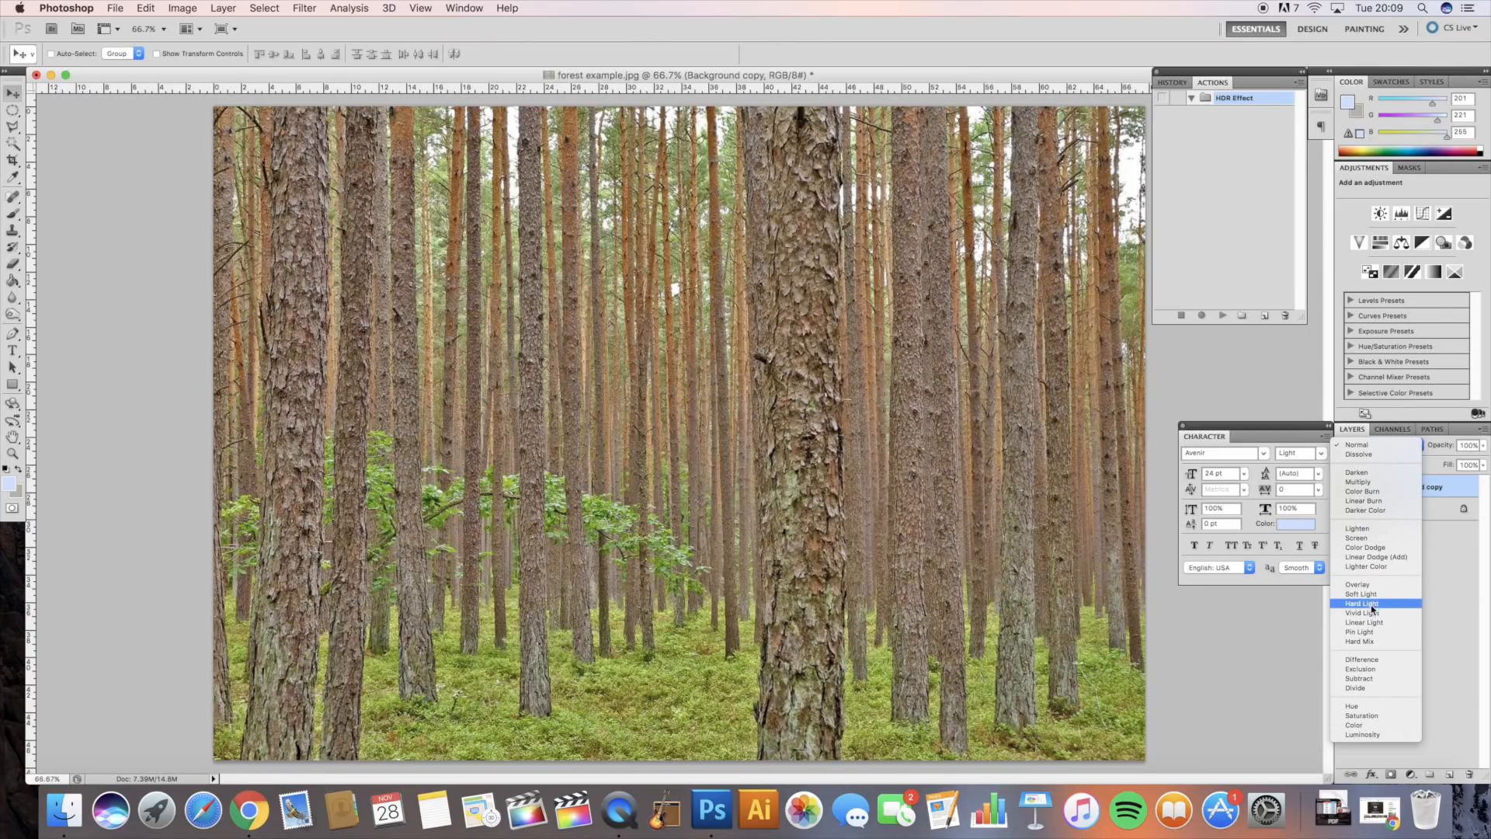
click(1357, 584)
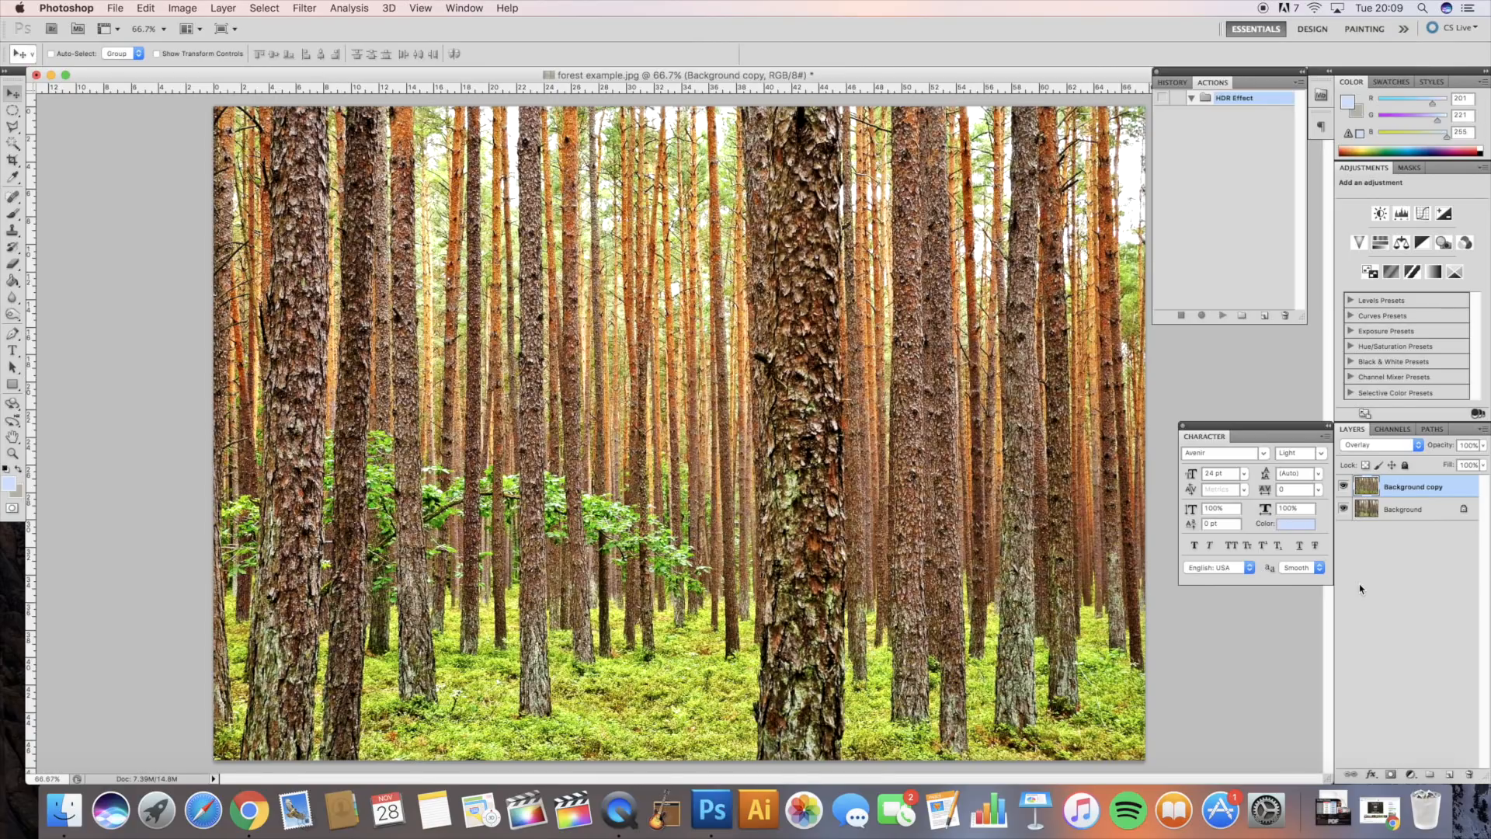
mouse_move(1301, 504)
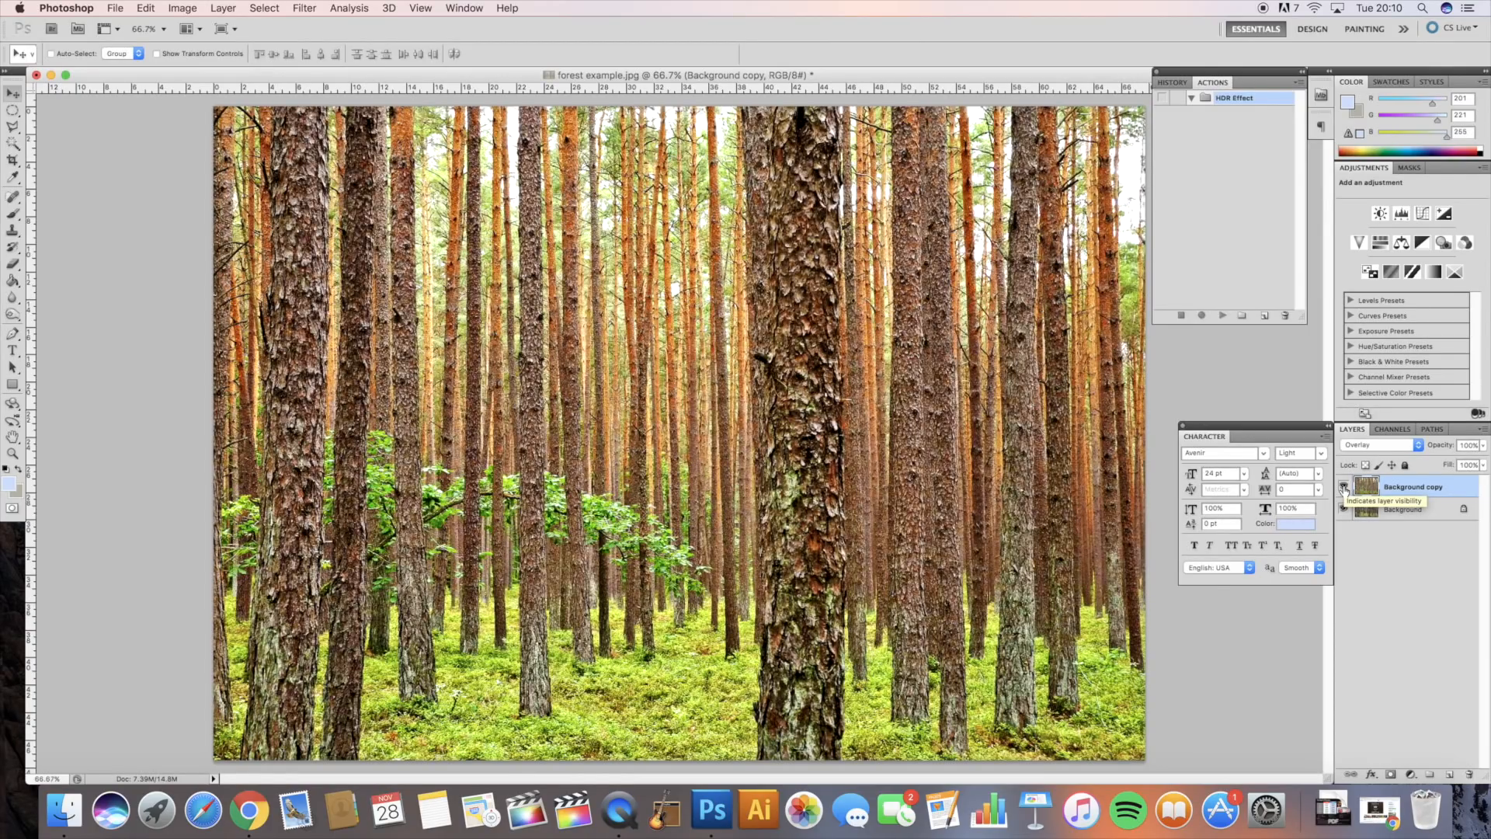
click(1343, 486)
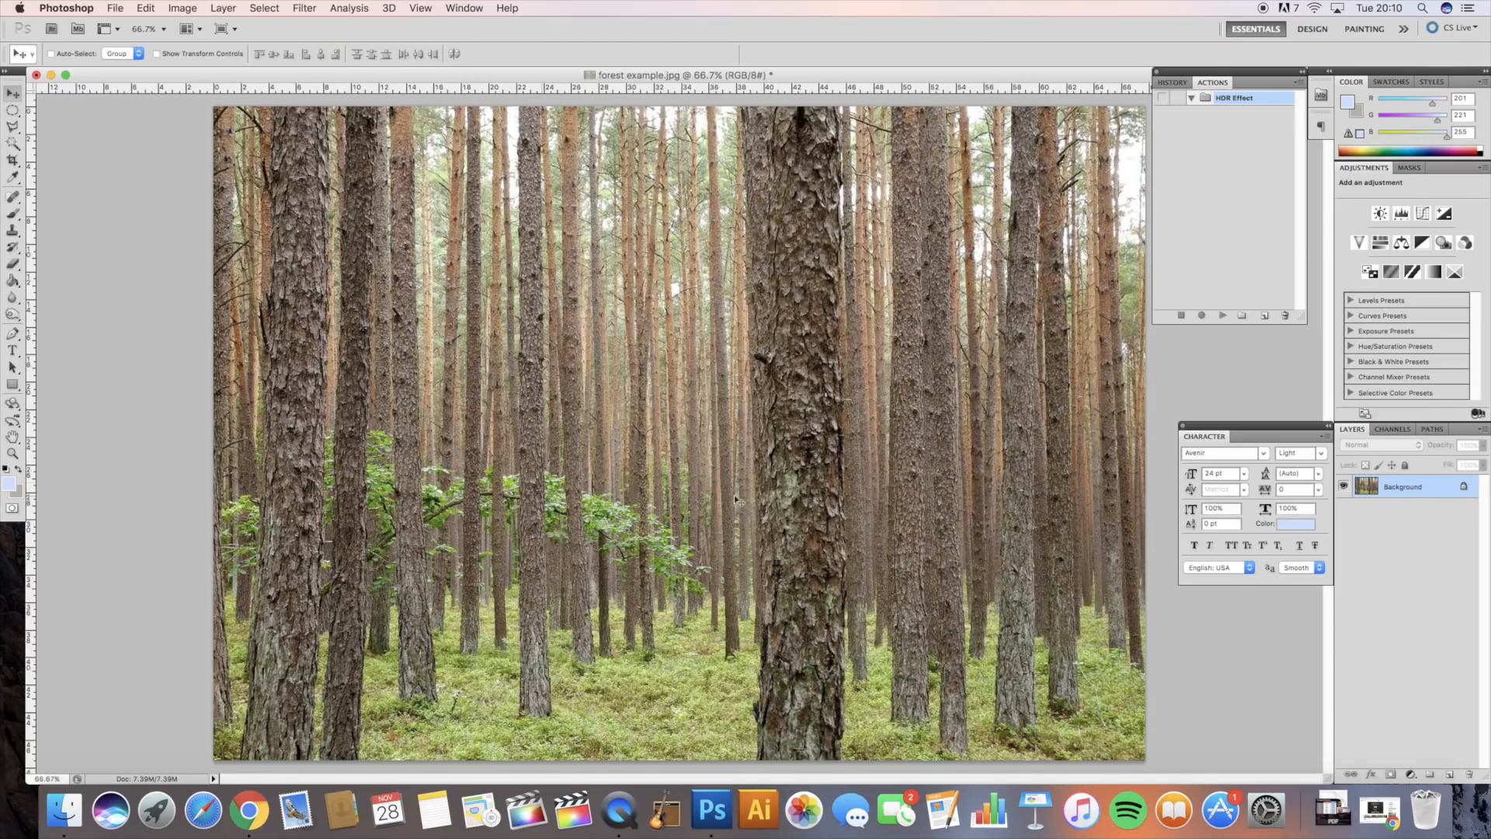
mouse_move(849, 376)
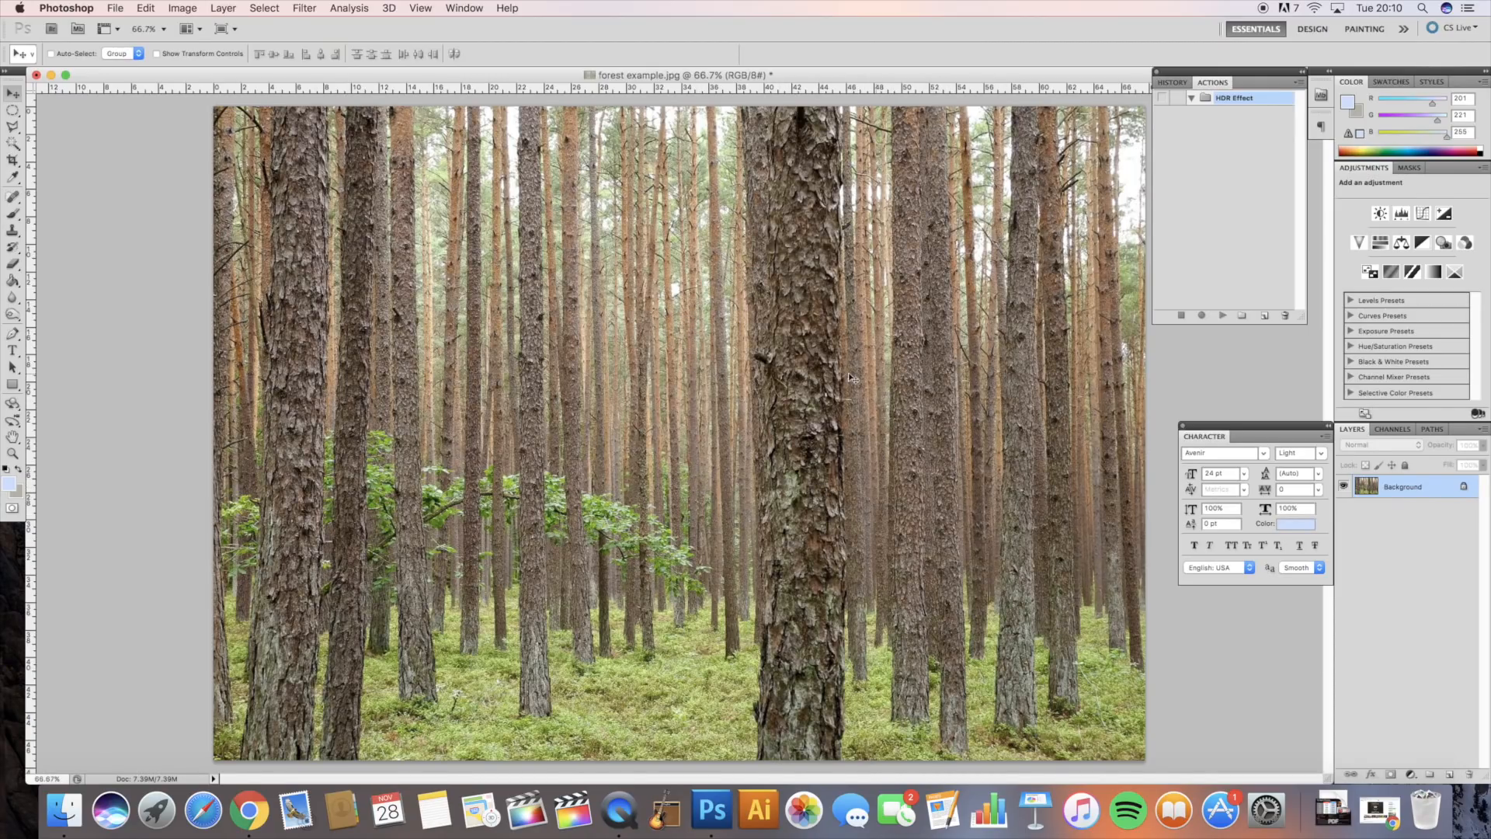
mouse_move(879, 545)
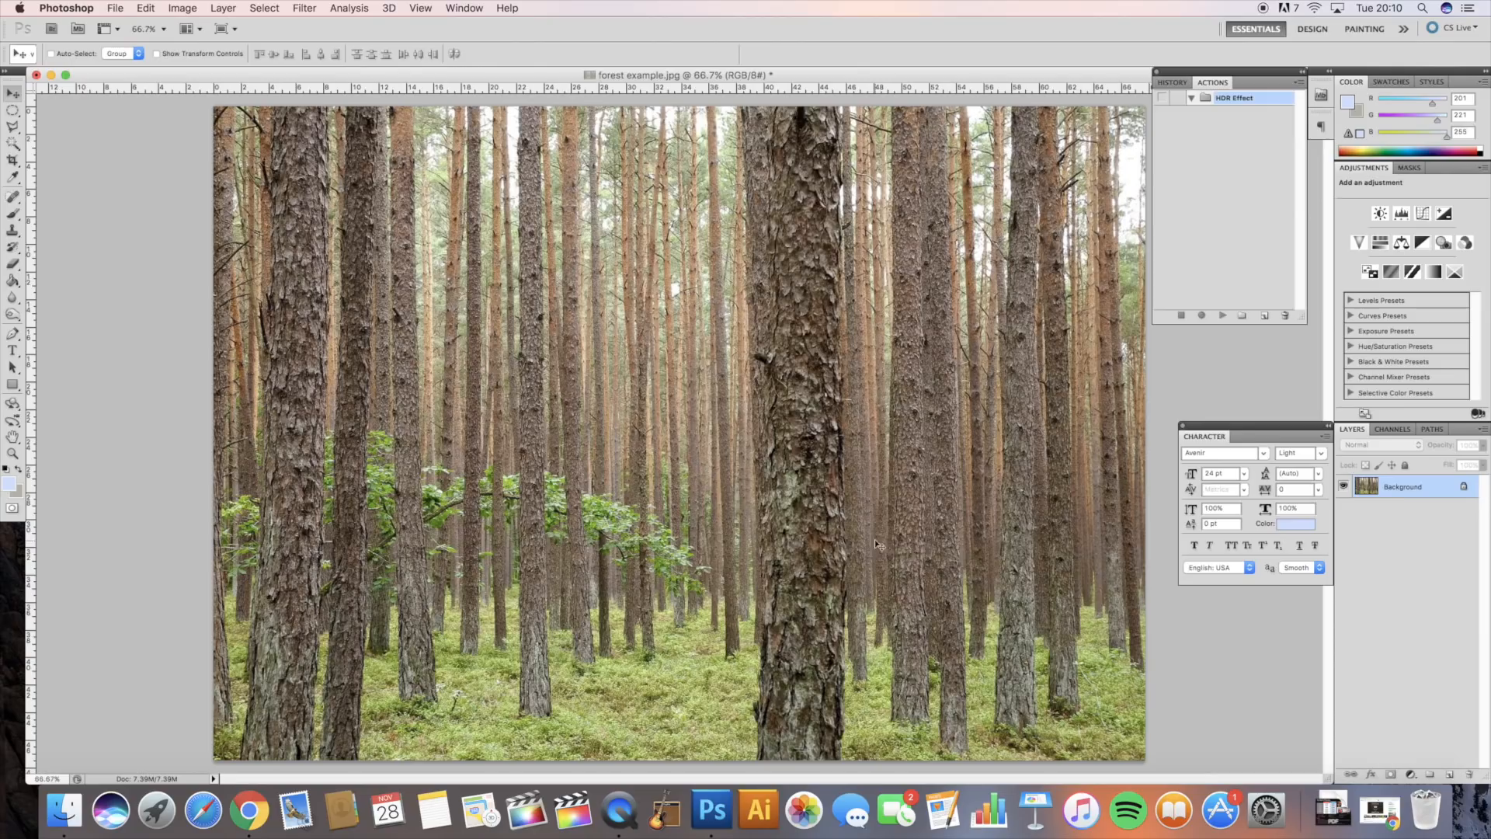
mouse_move(1217, 114)
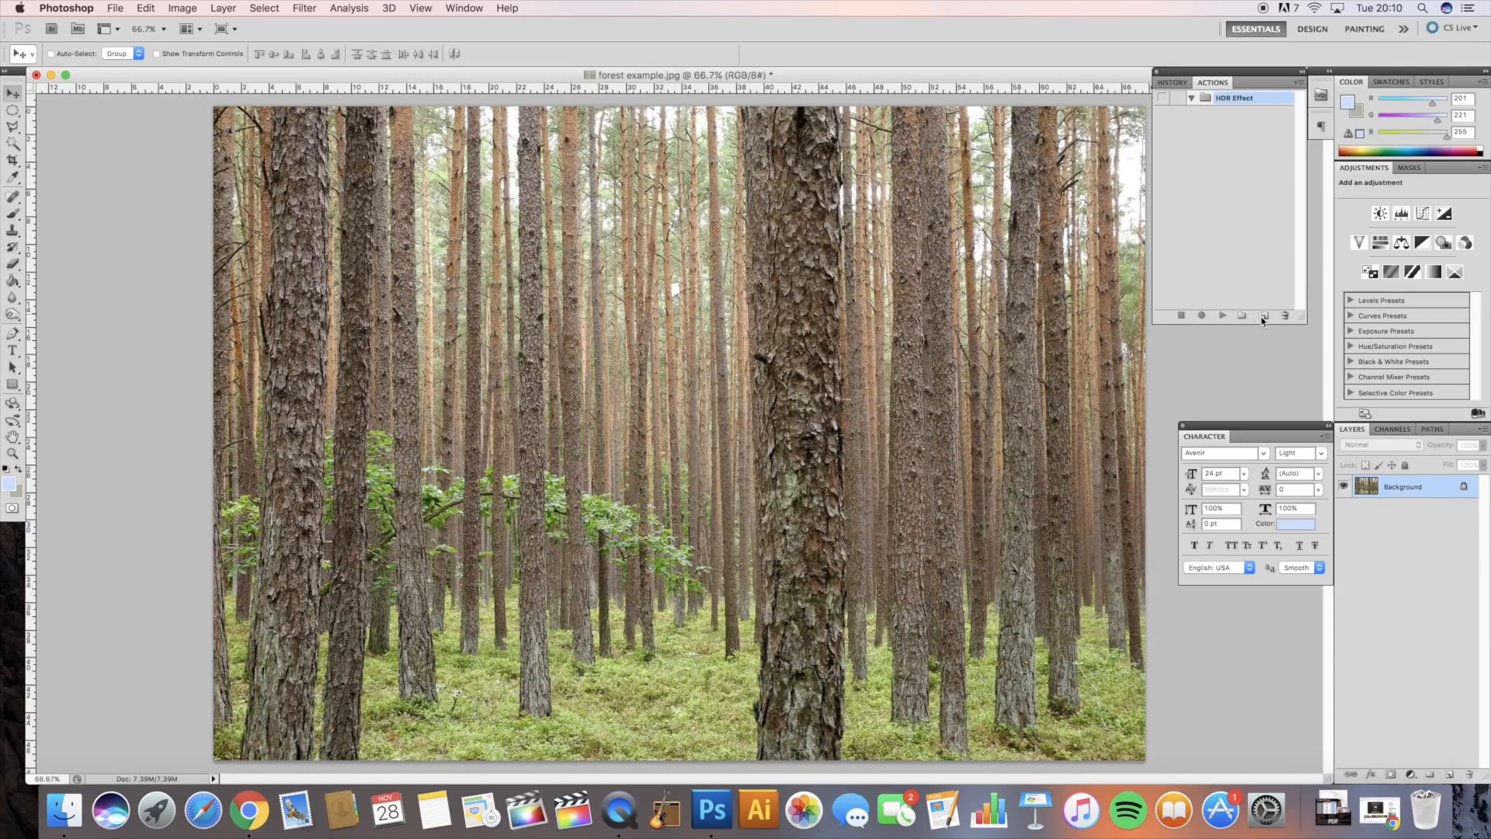
mouse_move(1265, 316)
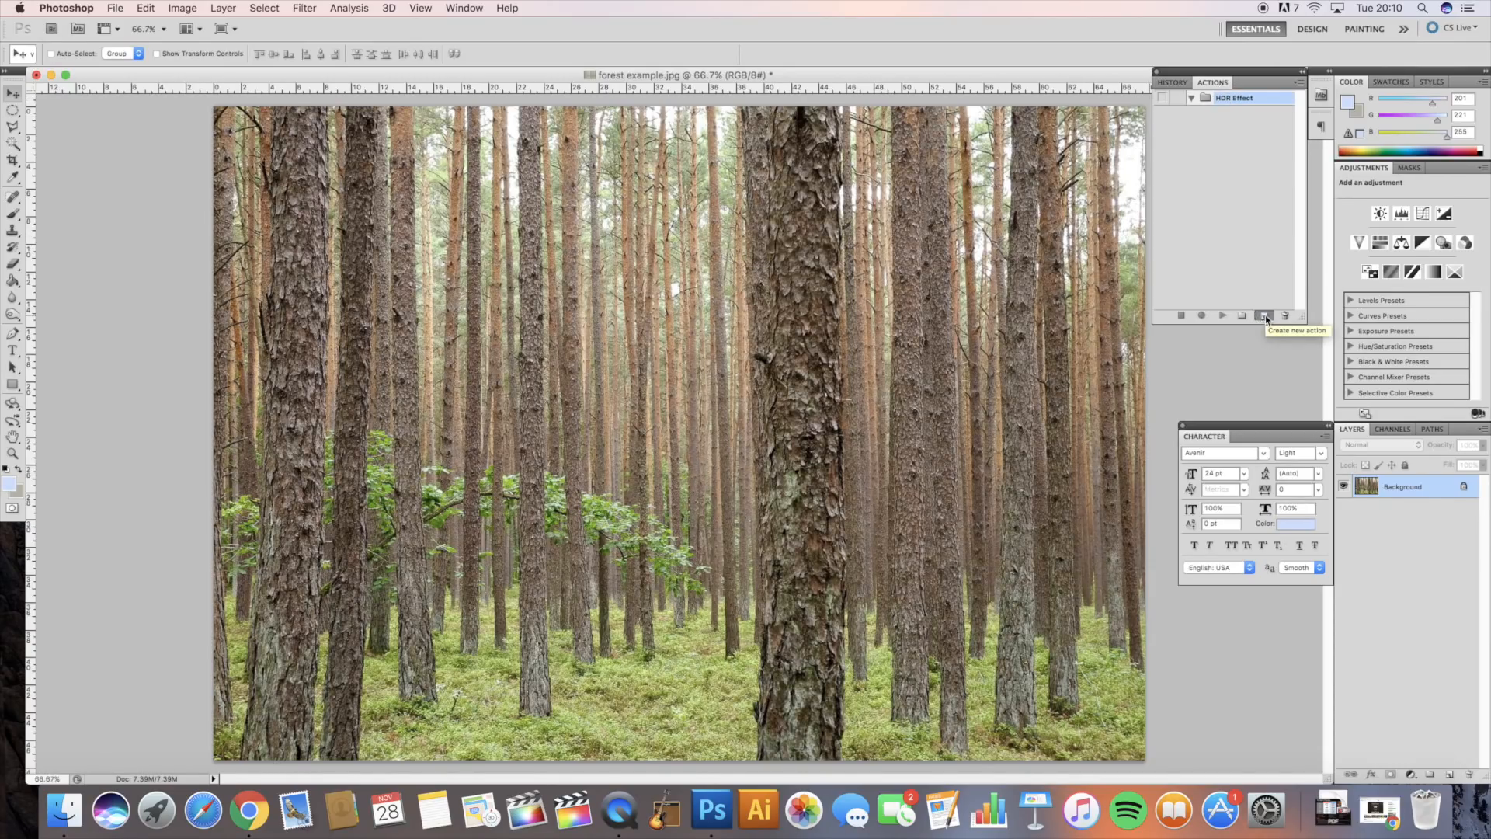
- Create a new action named 'HDR' in the HDR Effect set and start recording
click(1265, 315)
text(HDR)
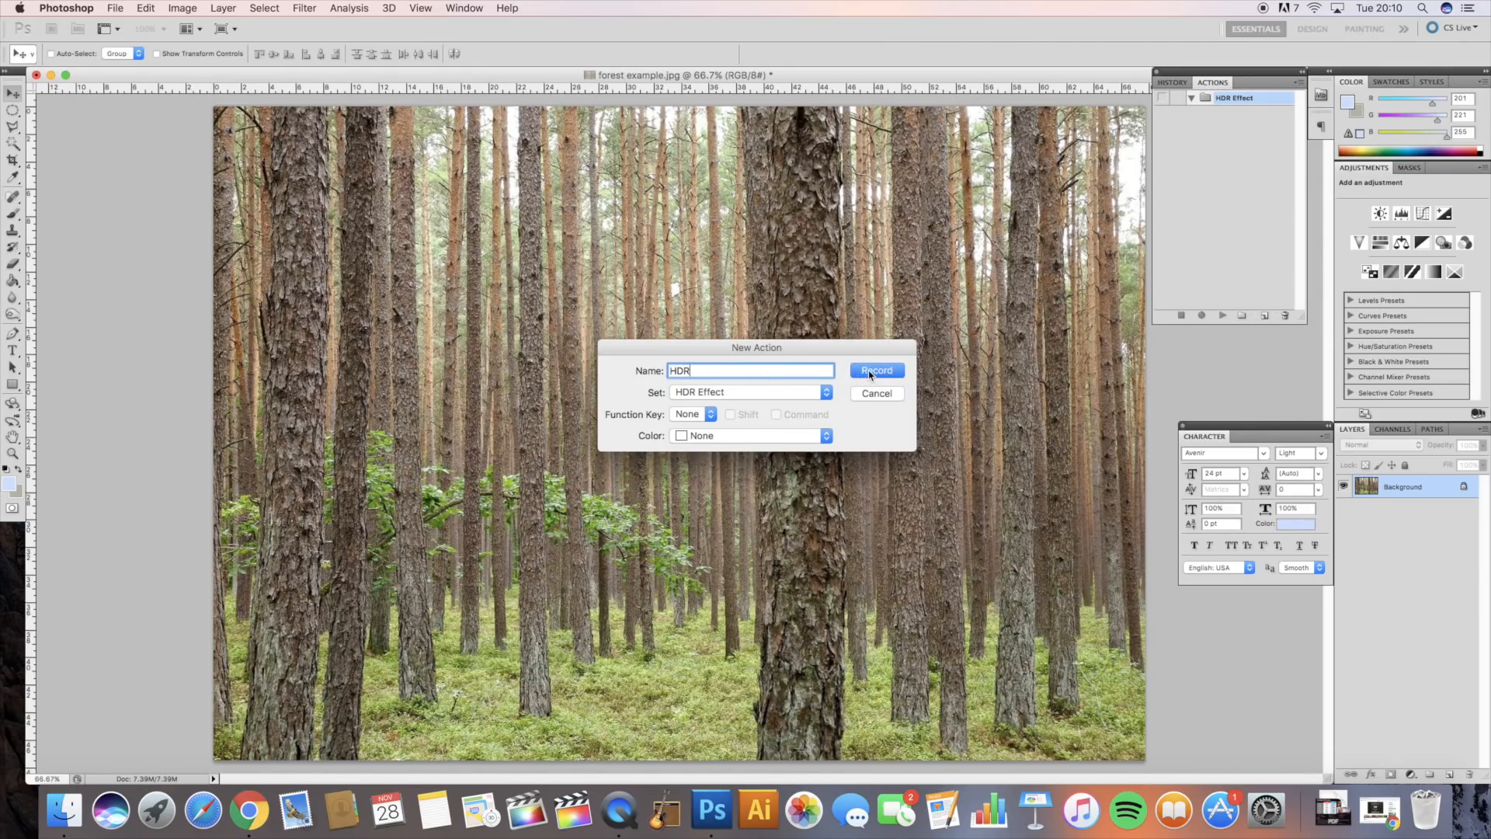
click(875, 369)
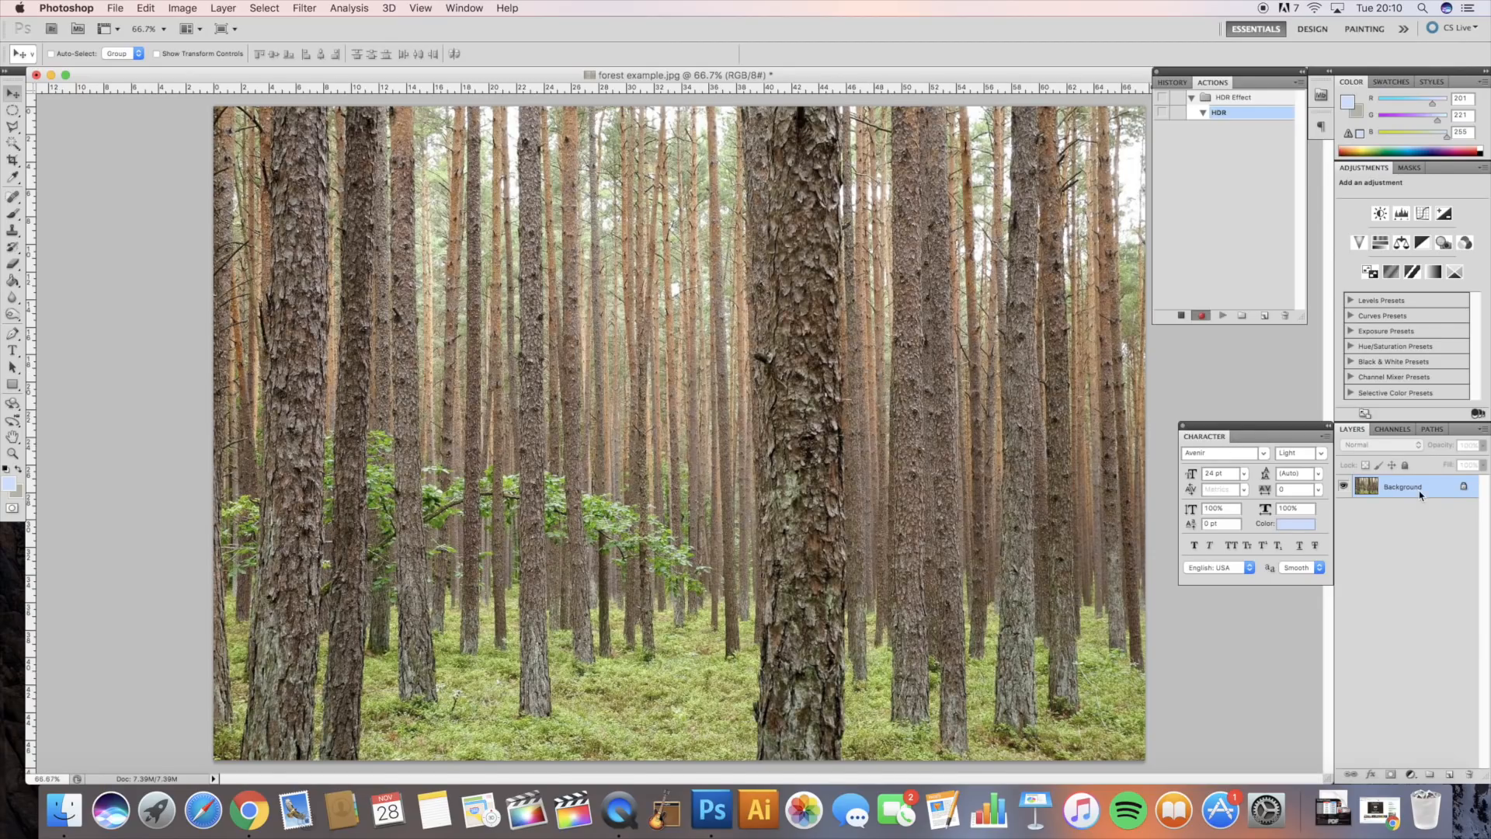
mouse_move(1335, 524)
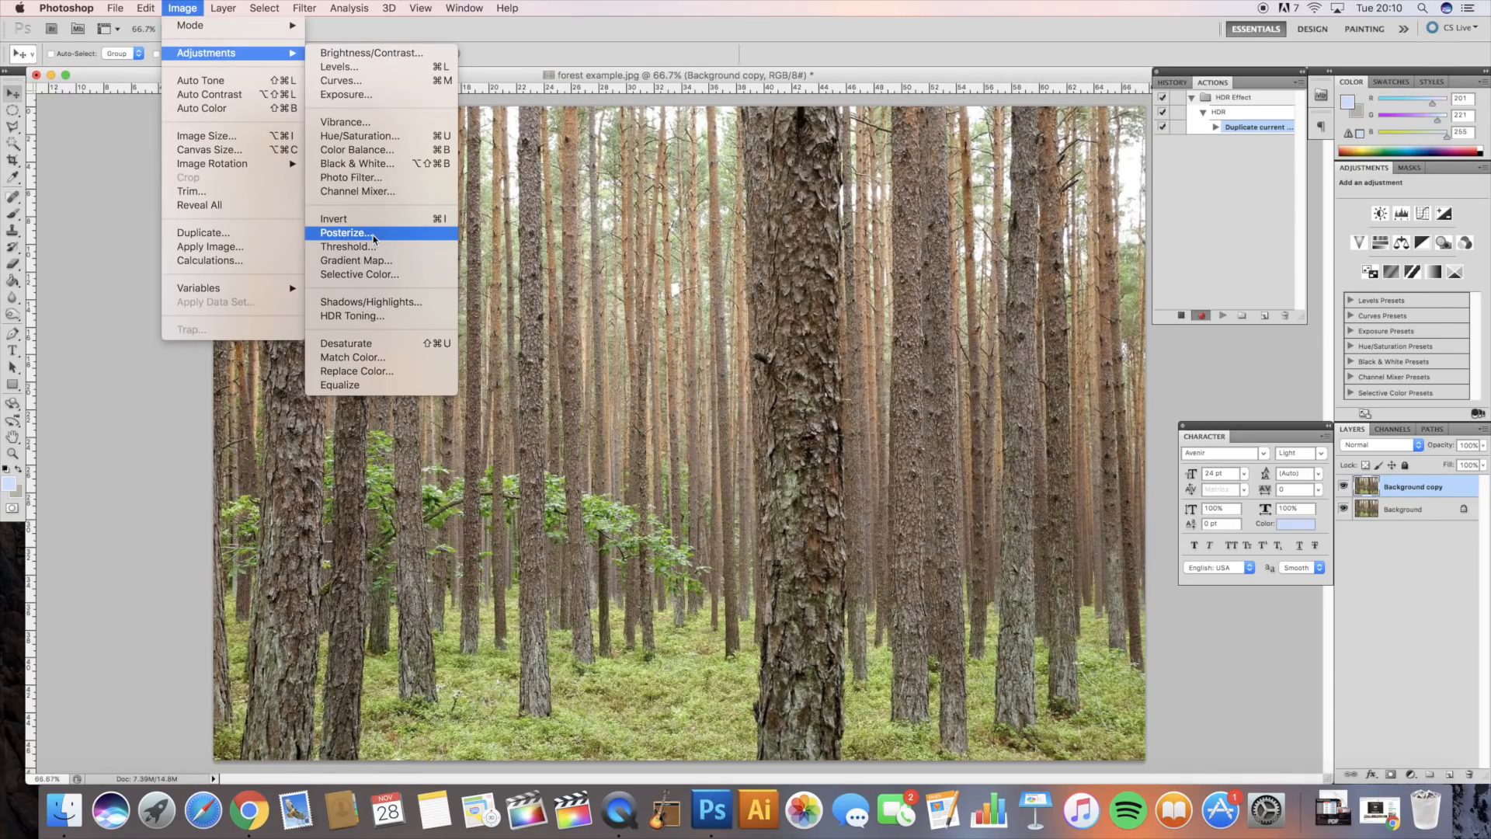
- Record Shadows/Highlights, Vibrance 50 and Overlay blend mode into the HDR action
click(371, 301)
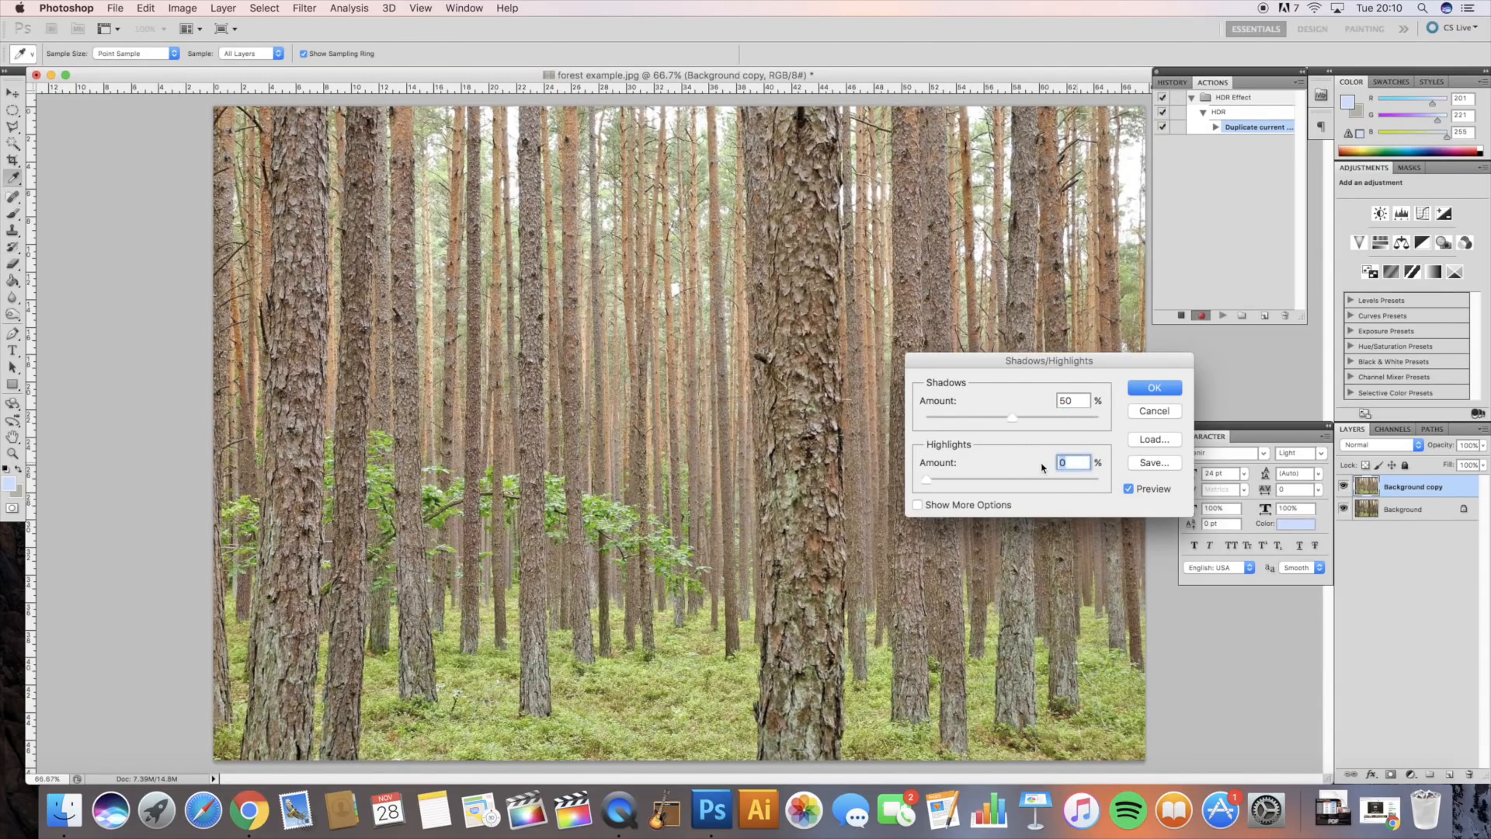
click(1153, 387)
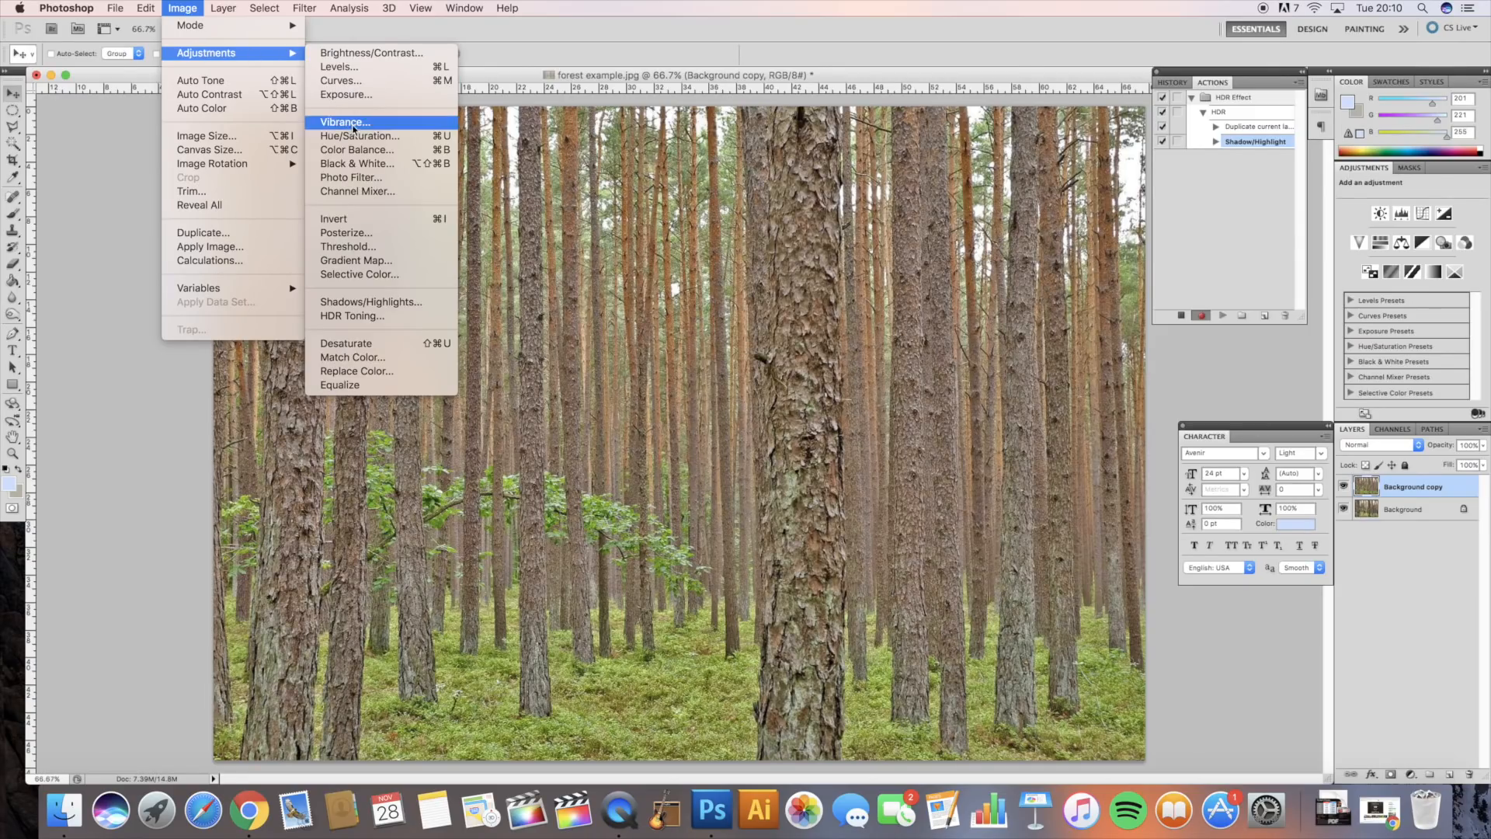
click(344, 122)
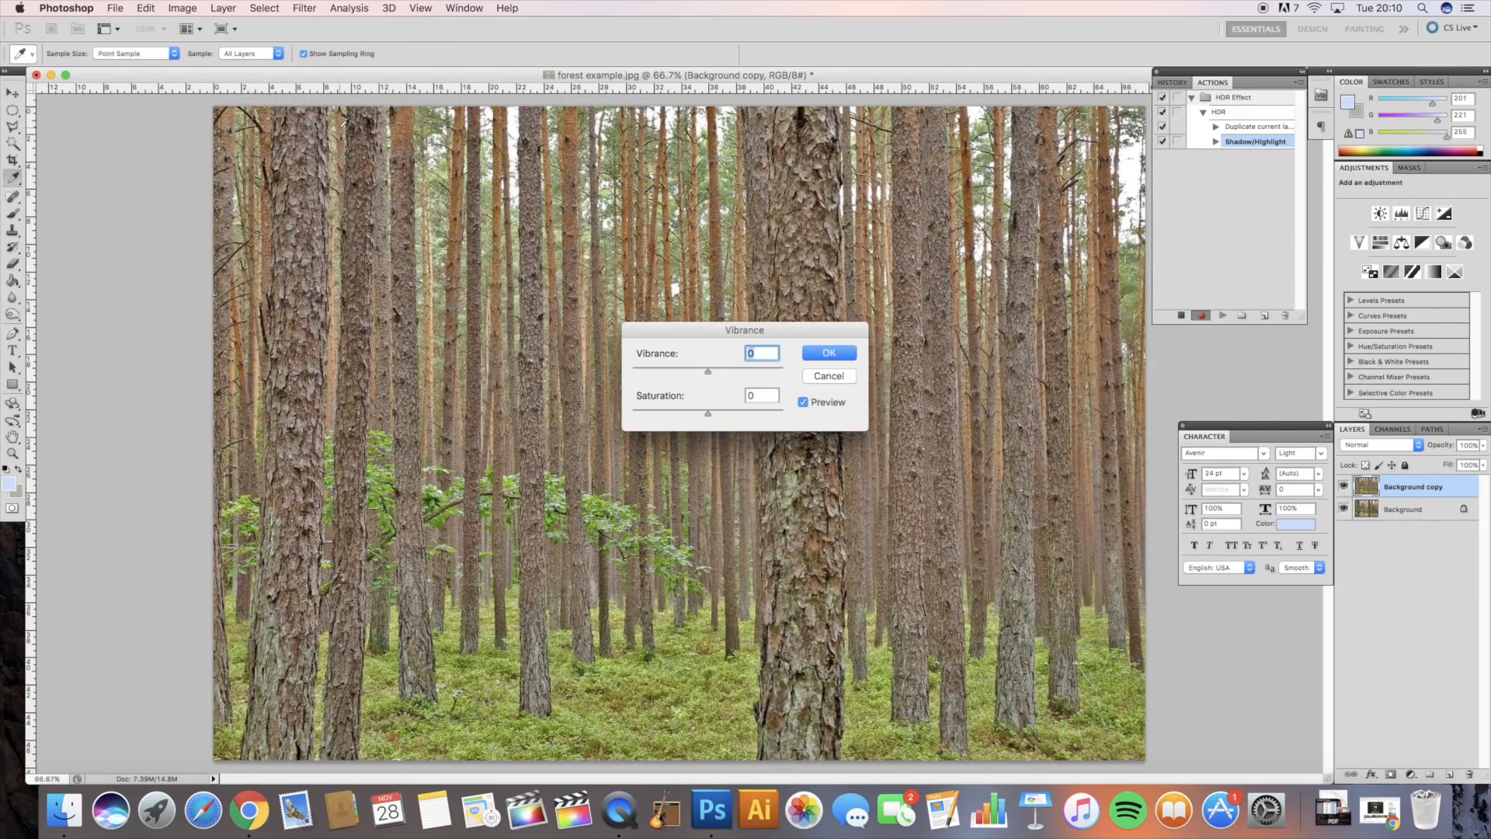
text(50)
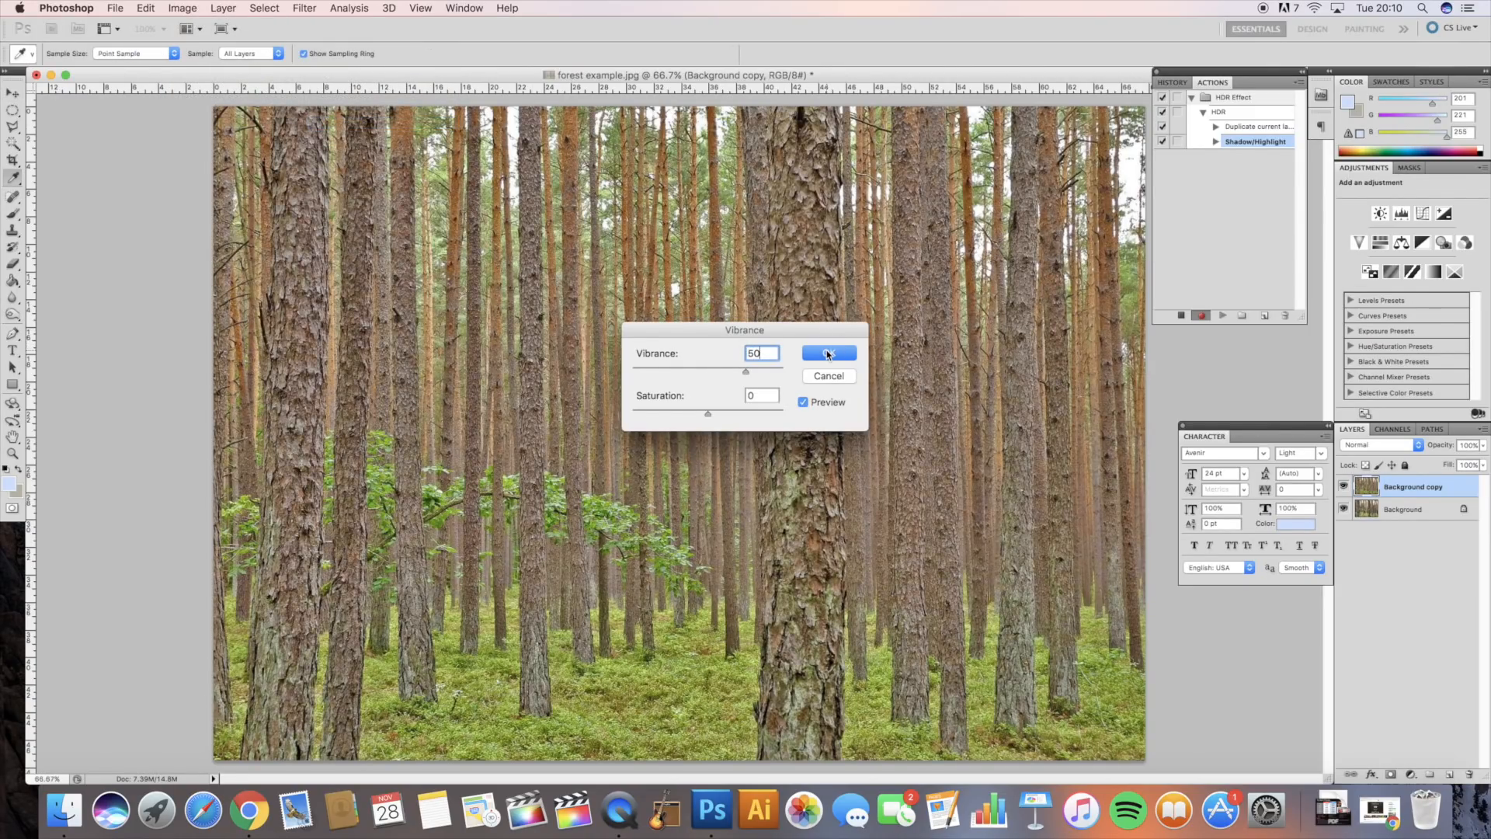
click(828, 352)
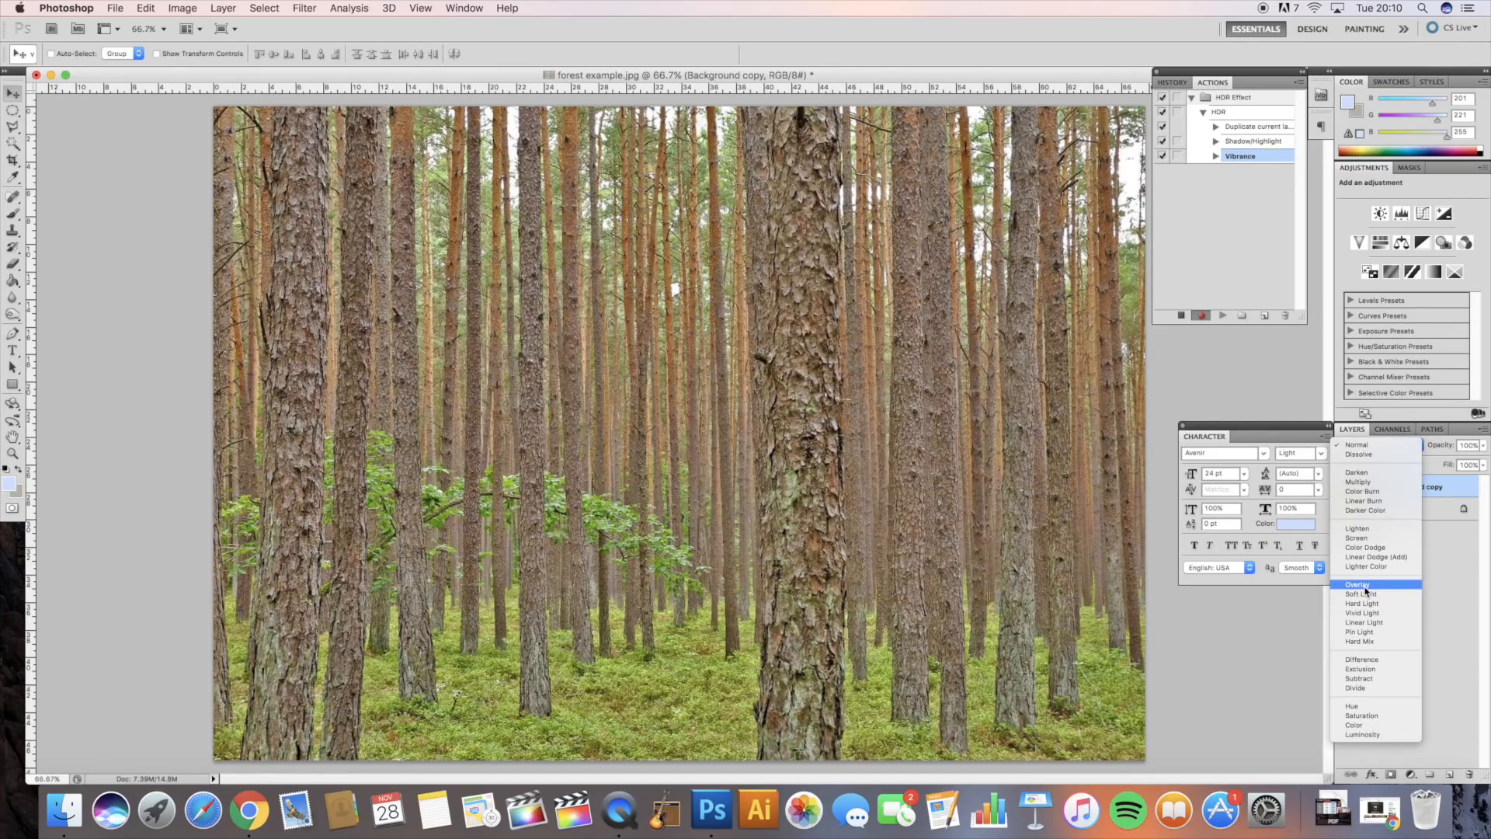
click(1359, 584)
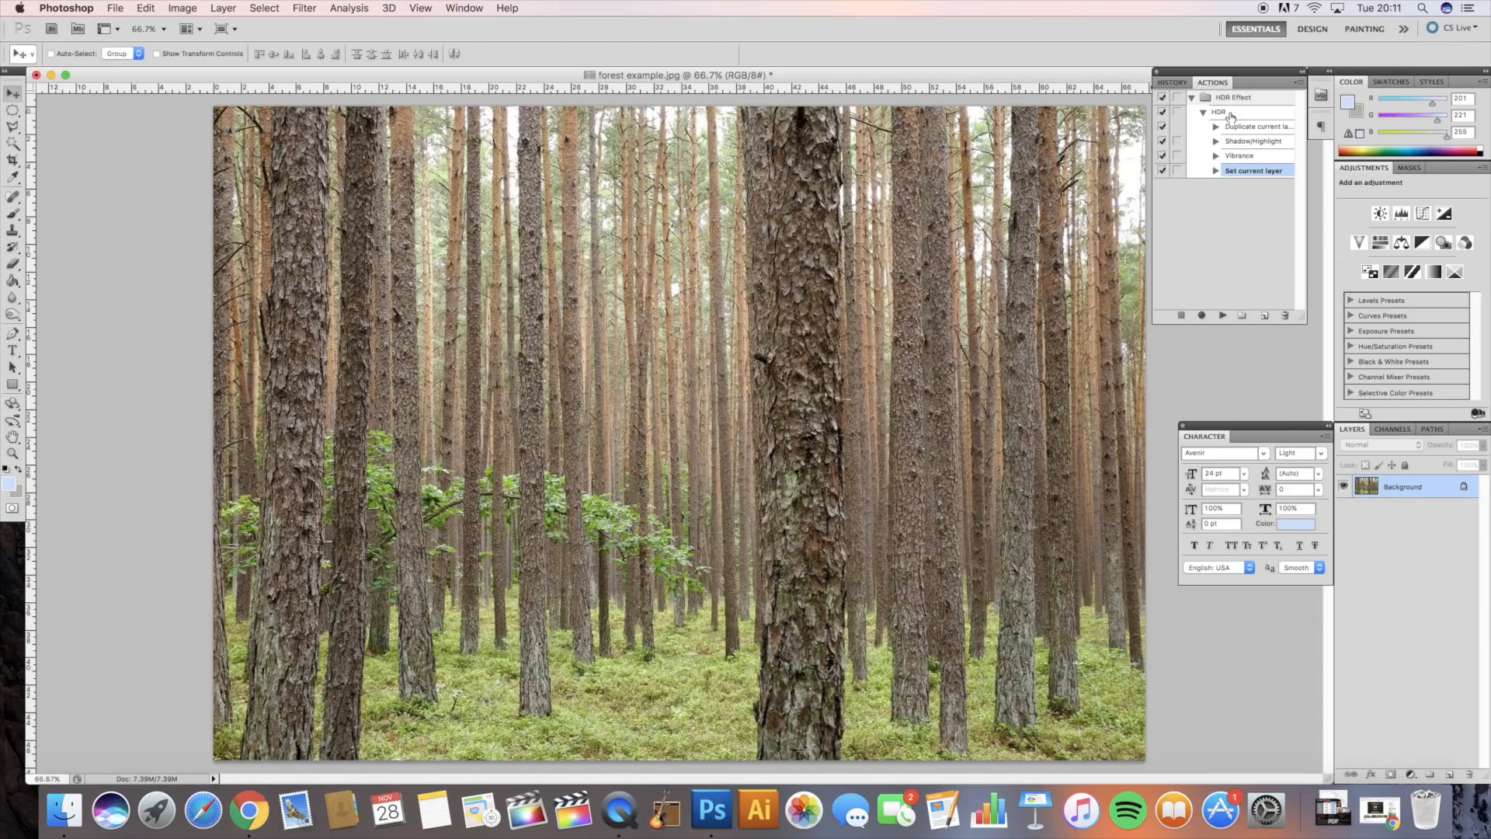
- Select the HDR action and play it on the forest photo
click(1221, 315)
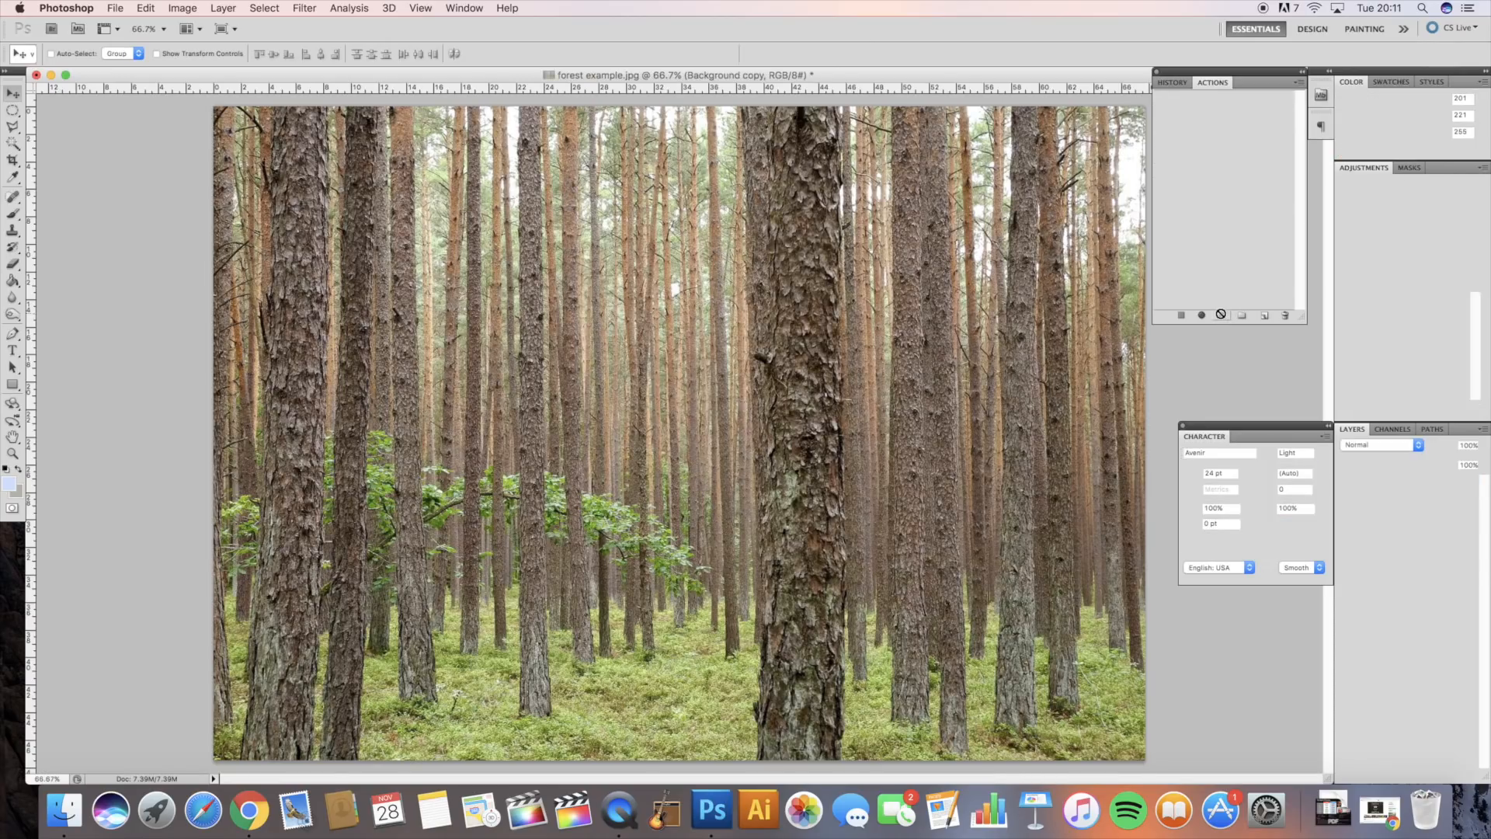
click(1202, 315)
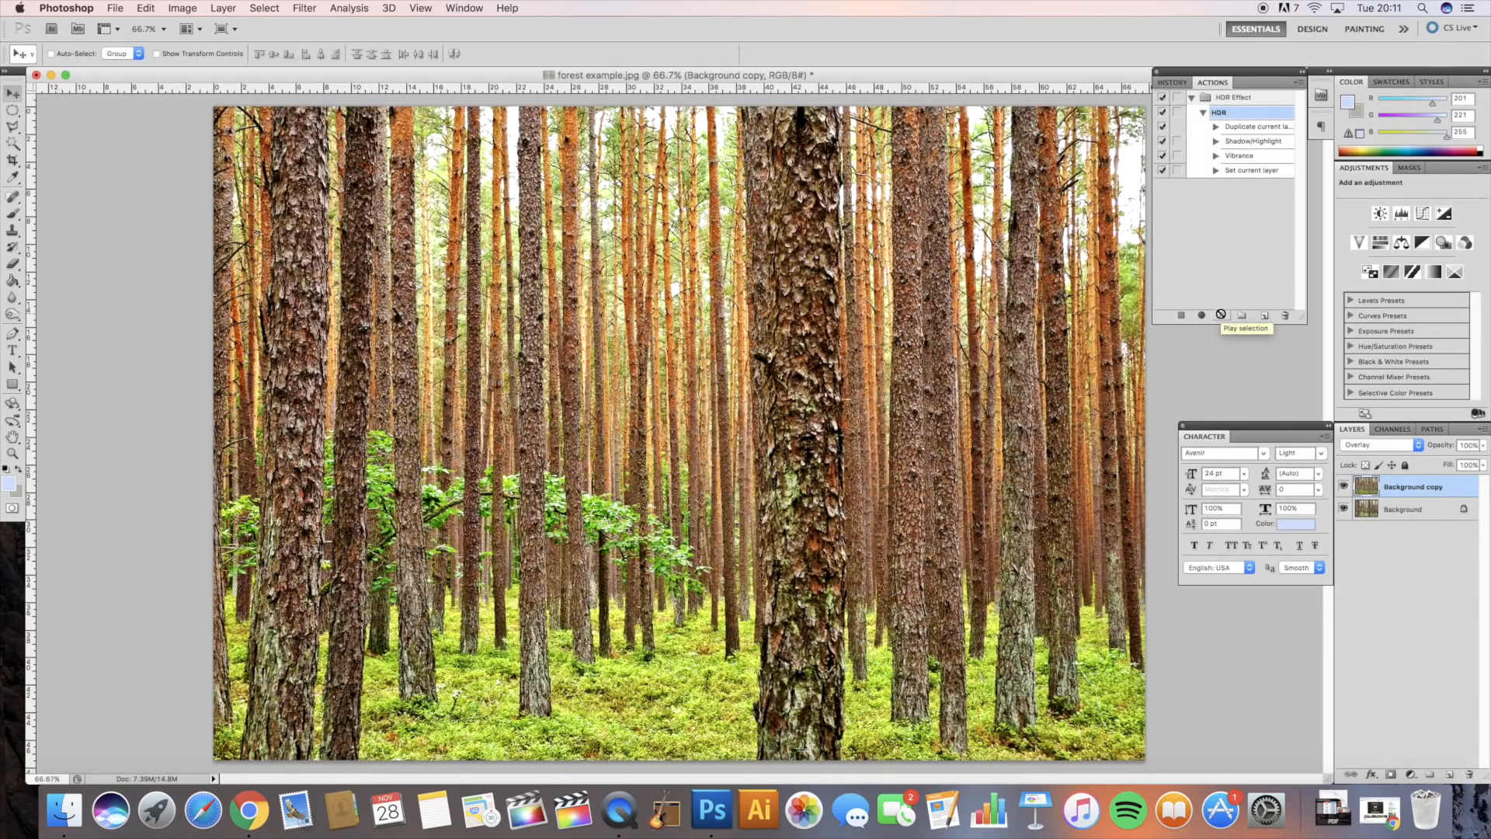
mouse_move(1410, 525)
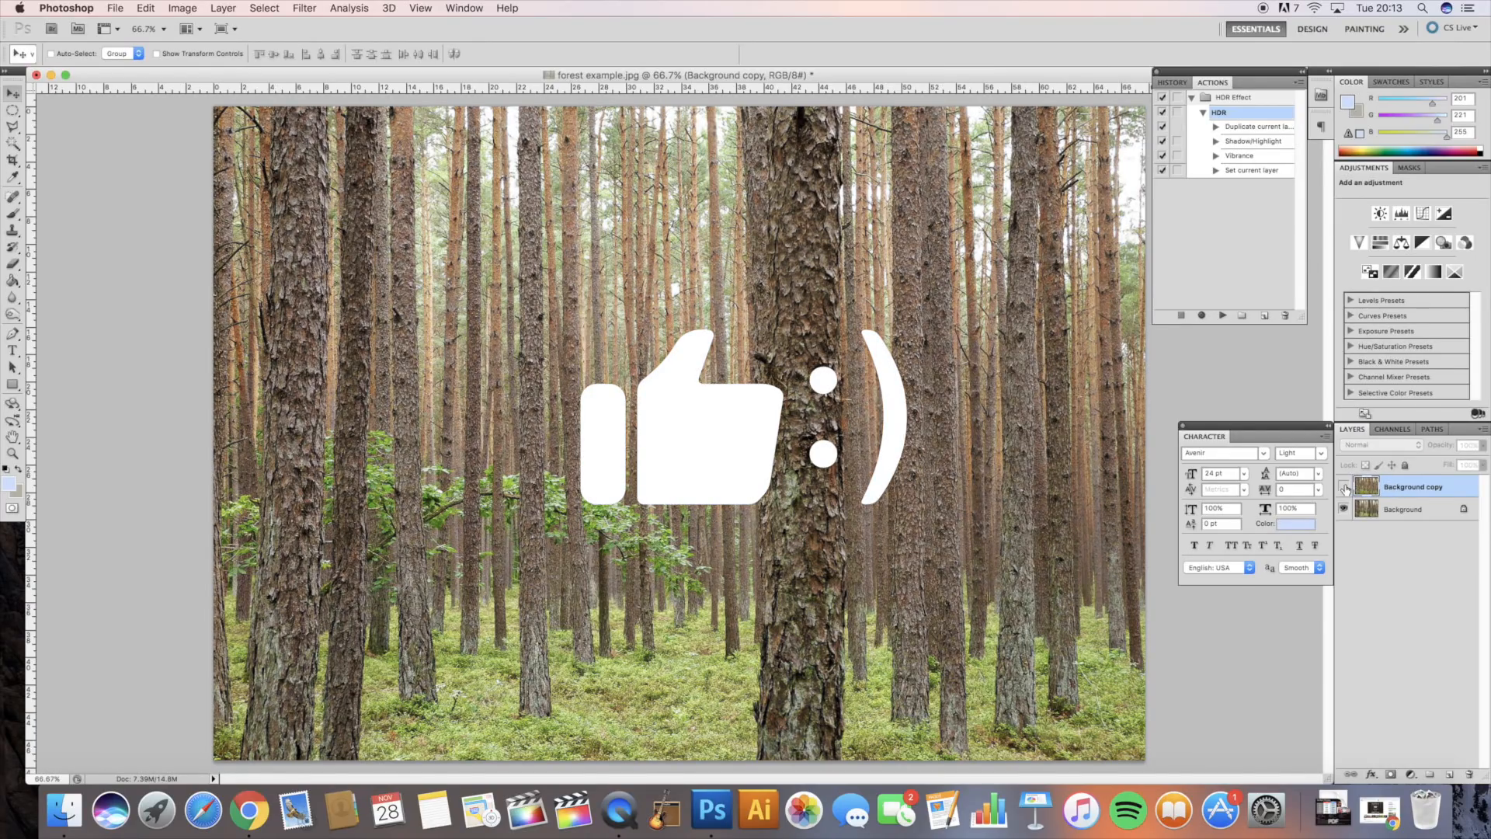
click(1344, 486)
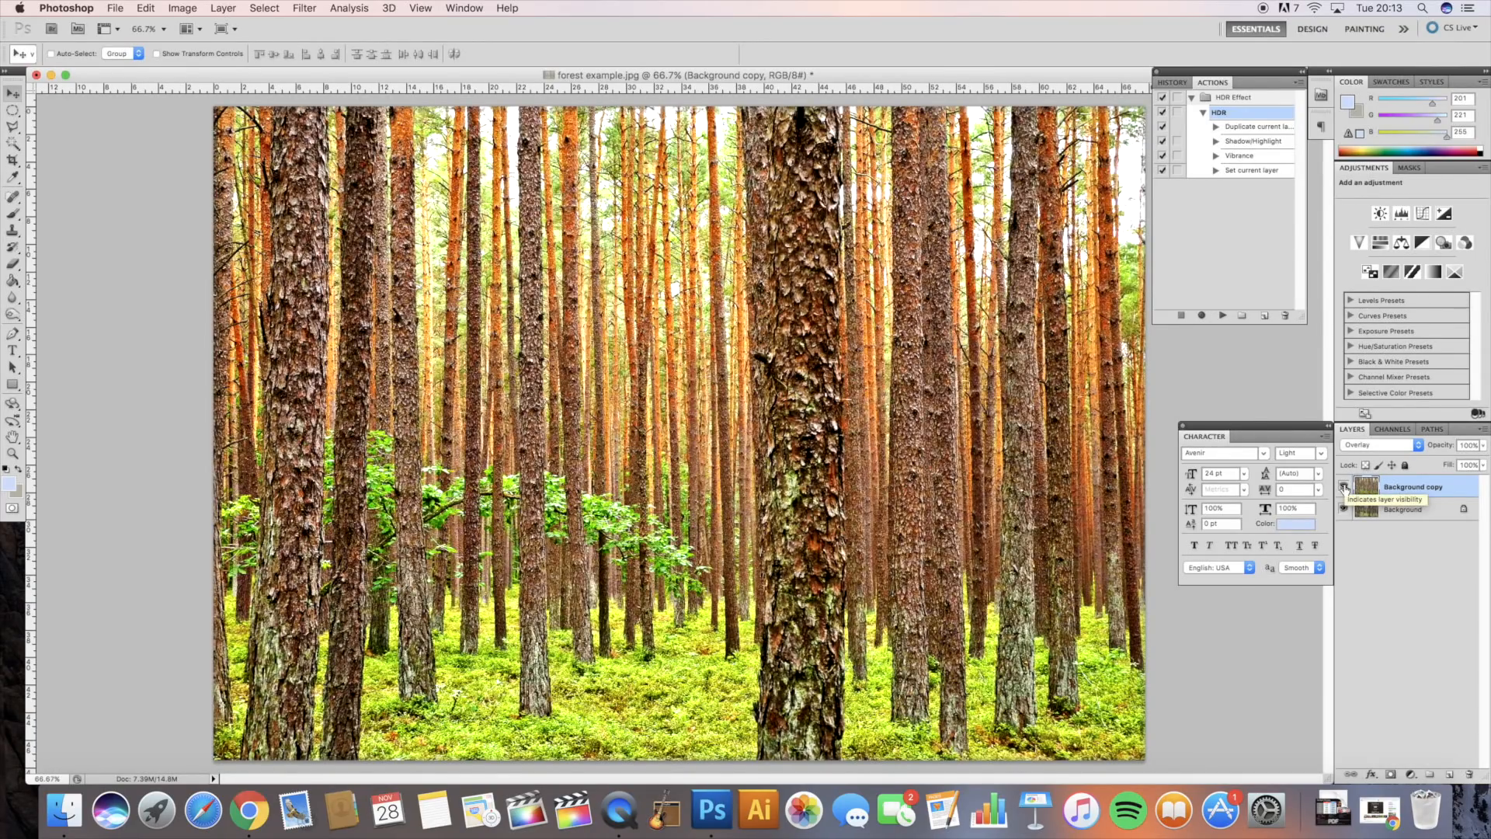
click(1343, 486)
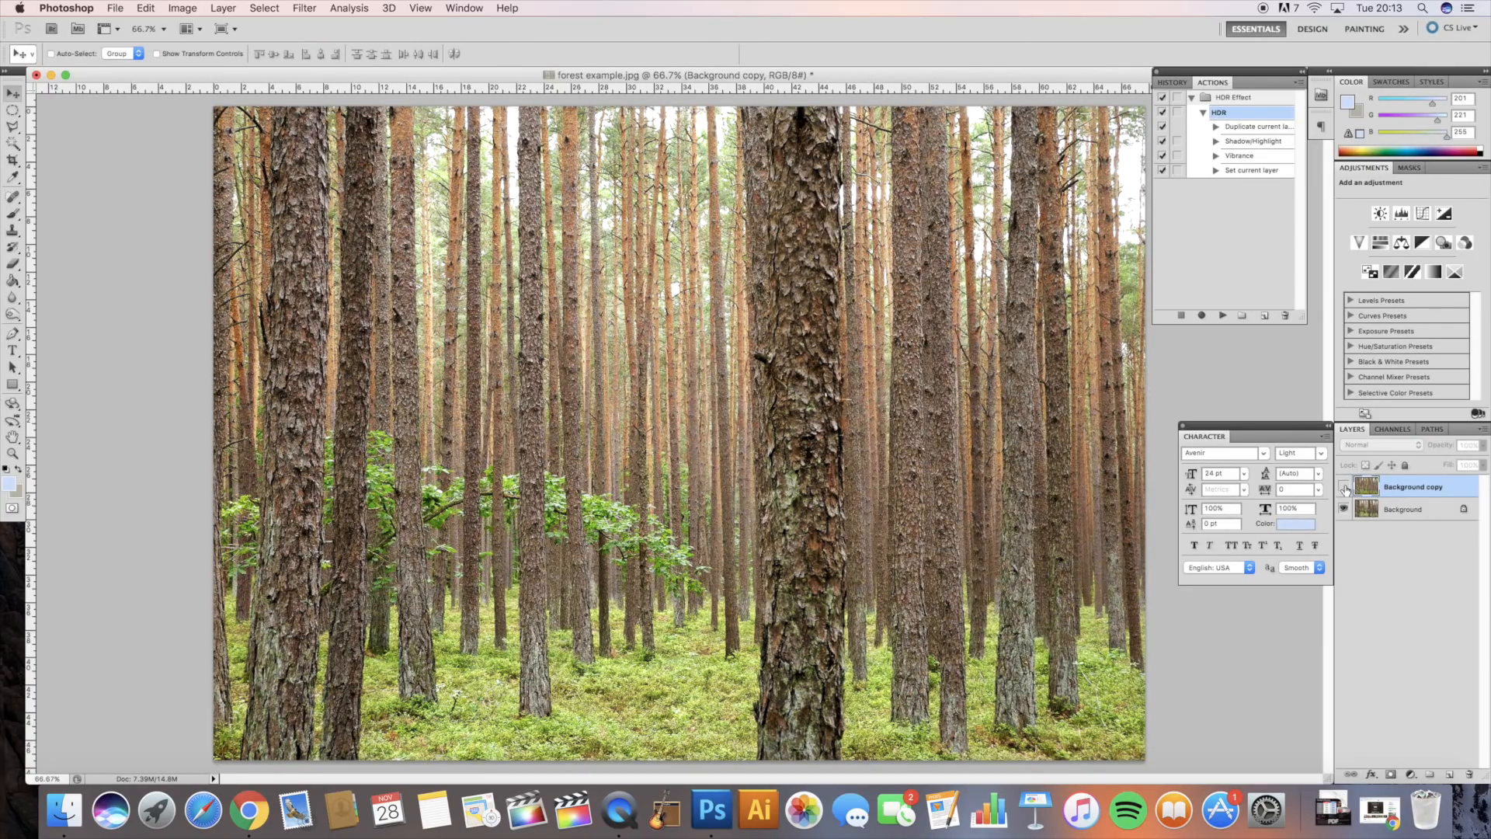
click(1379, 444)
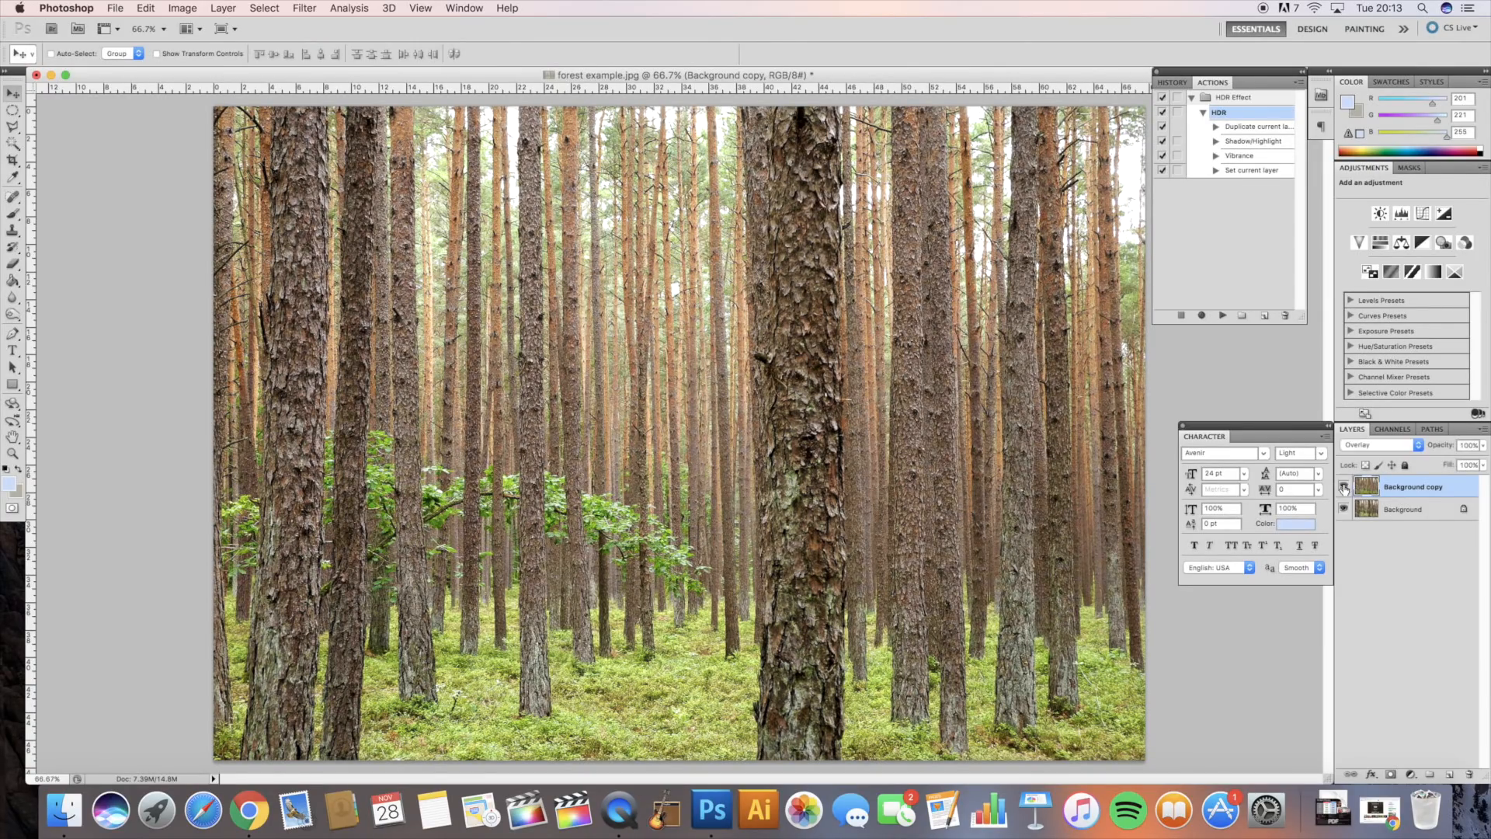